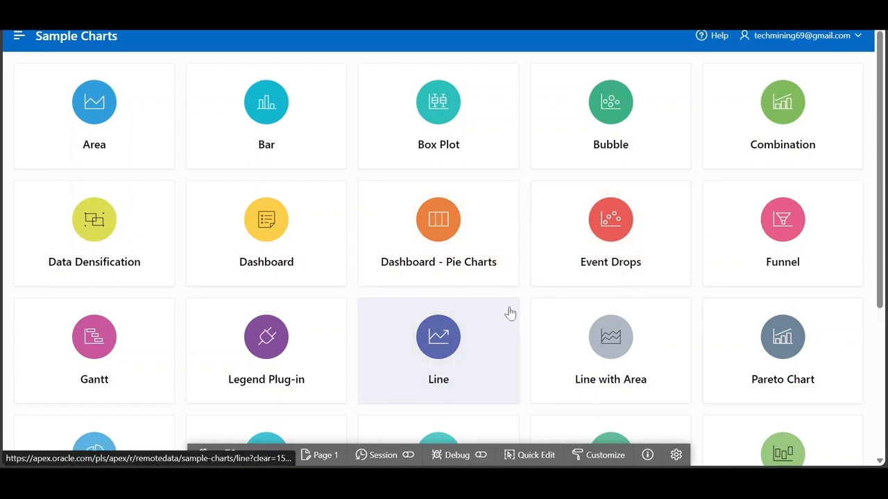
# Step: Scroll down the Sample Charts gallery until the Radar tile is visible
pyautogui.scroll(-3)
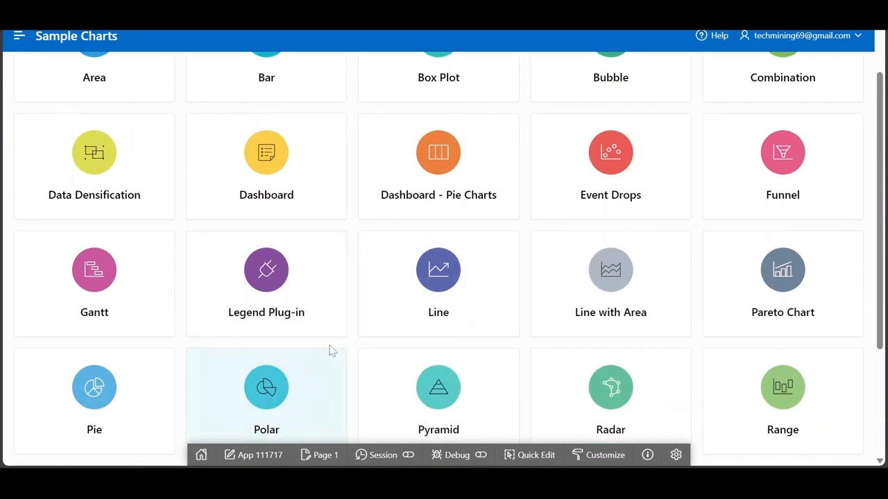
pyautogui.scroll(-3)
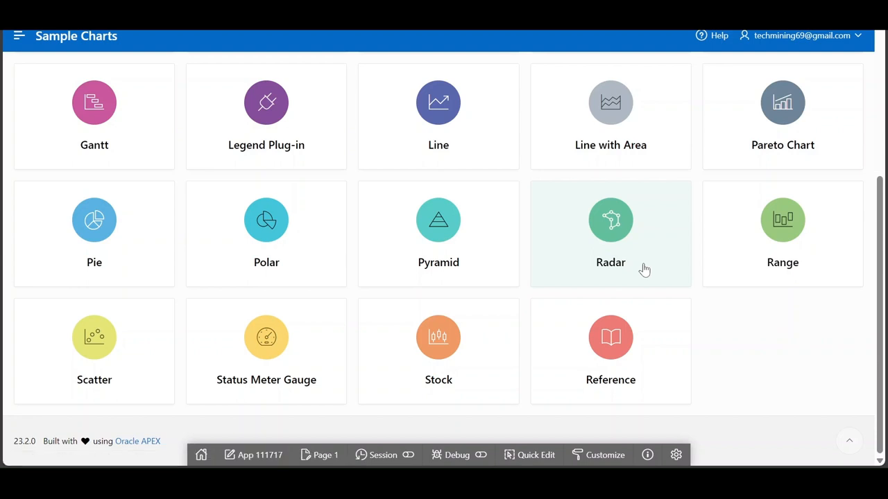
# Step: Open the Radar sample, explore its store series, then return to Chart Application home
pyautogui.click(610, 234)
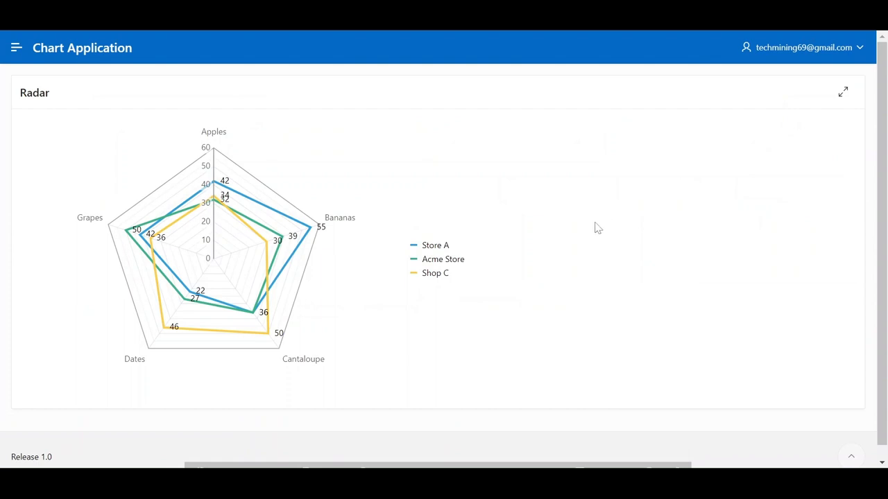
pyautogui.moveTo(220, 213)
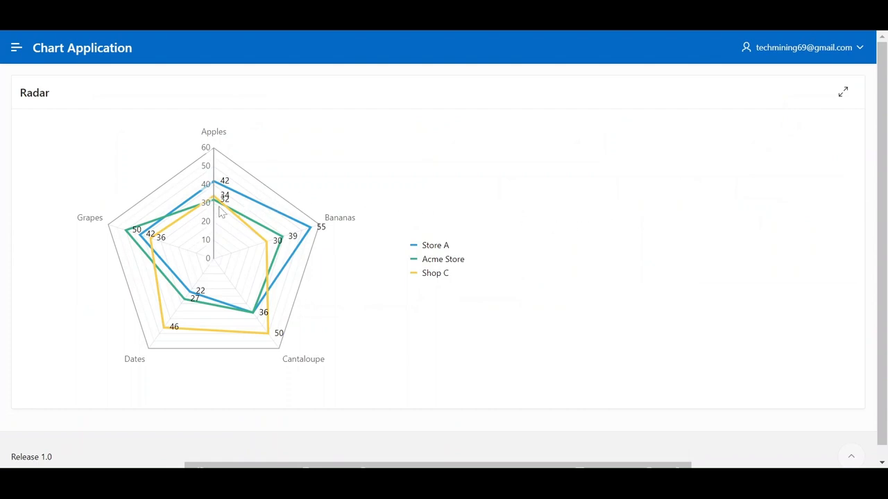
pyautogui.moveTo(187, 194)
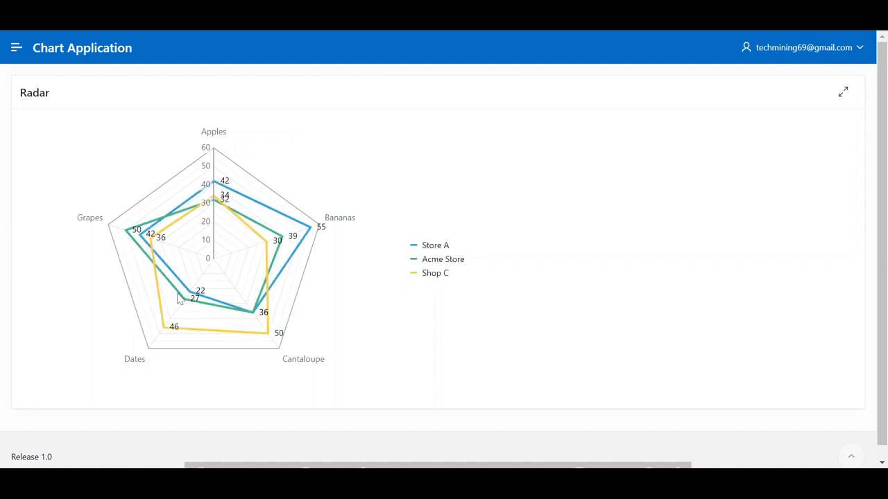
pyautogui.click(435, 272)
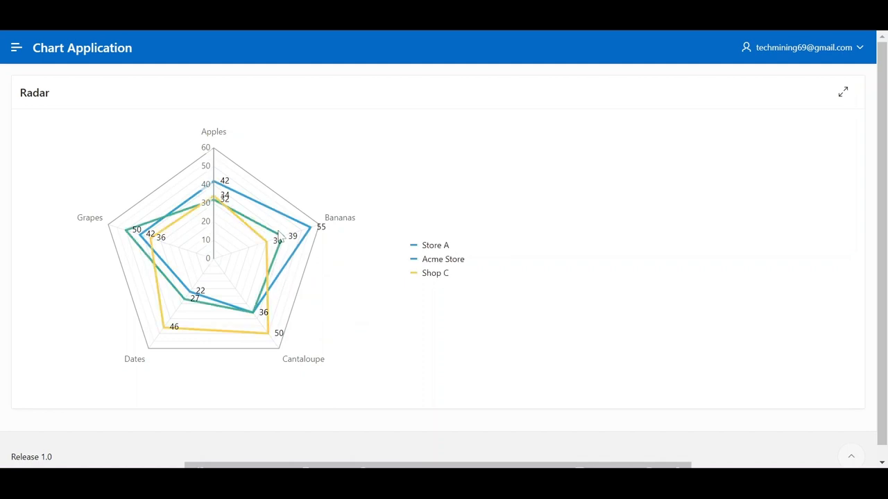
pyautogui.moveTo(310, 231)
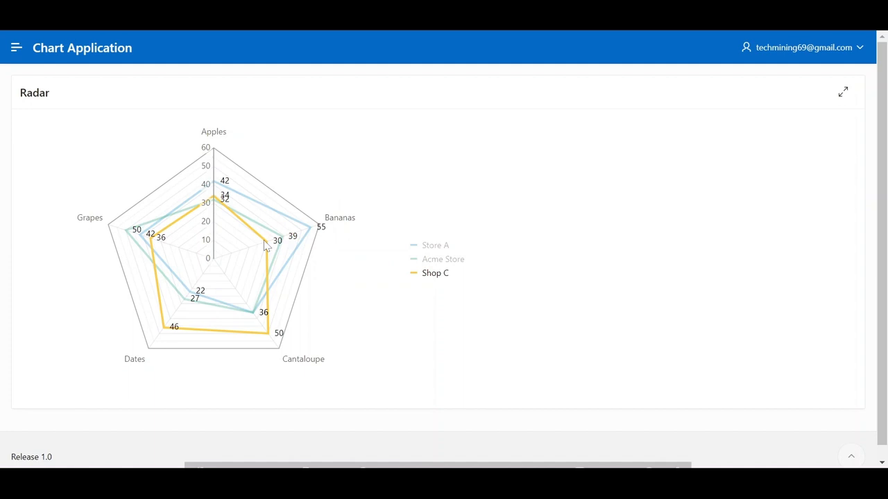
pyautogui.moveTo(217, 196)
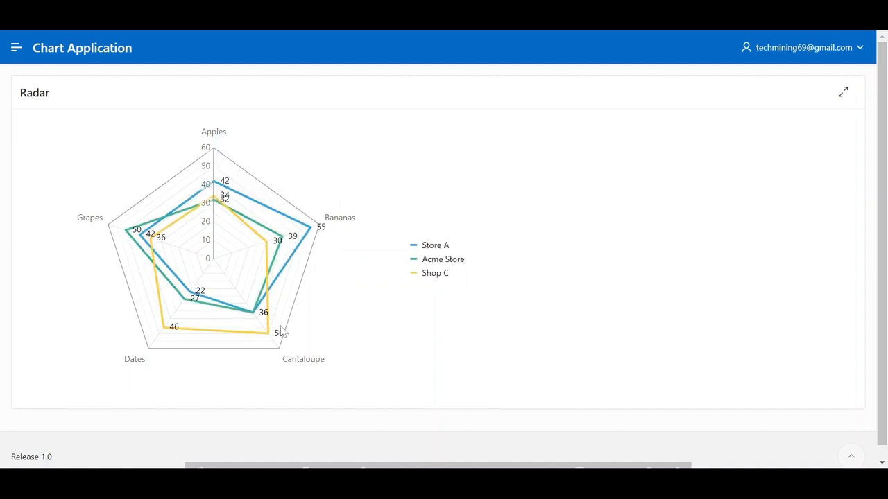
pyautogui.moveTo(337, 221)
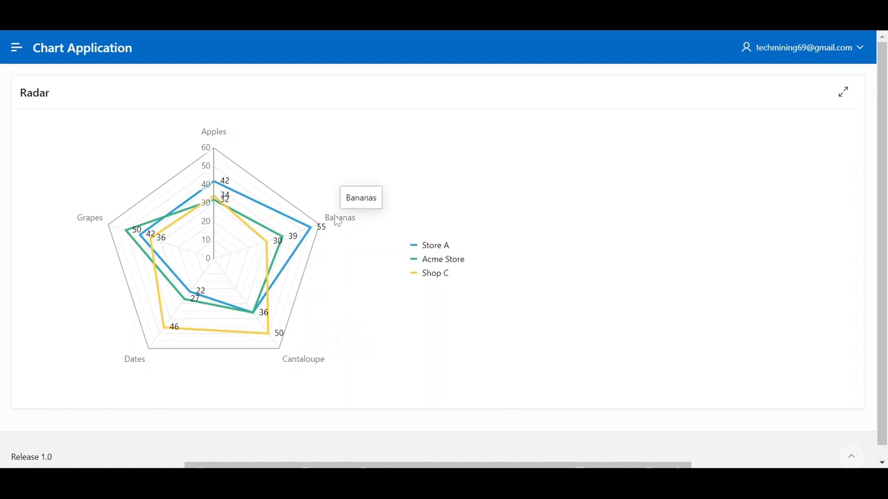
pyautogui.moveTo(118, 179)
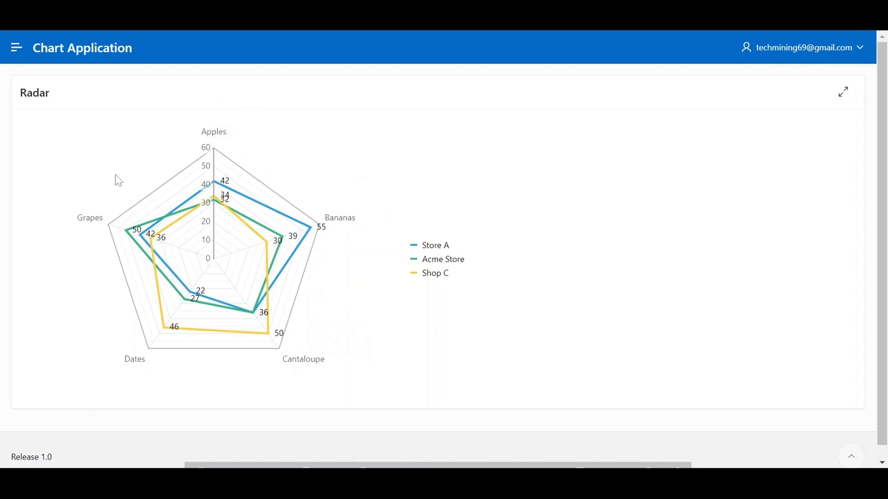
pyautogui.moveTo(194, 372)
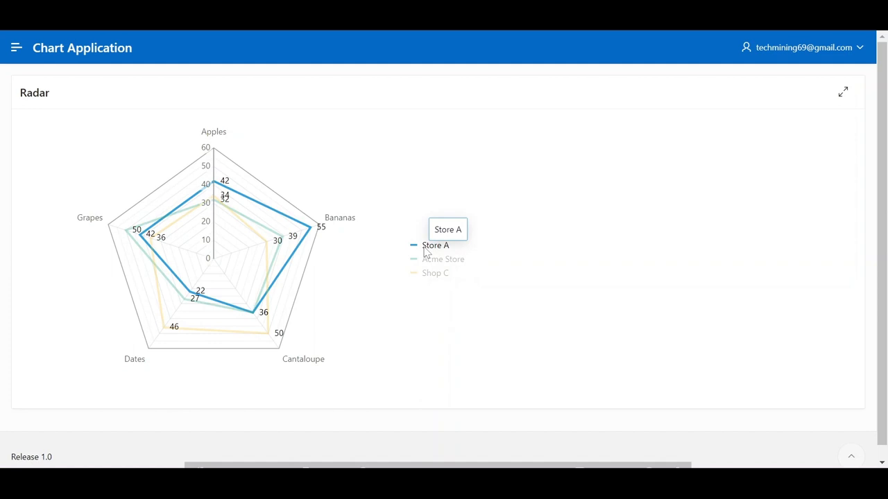
pyautogui.moveTo(435, 272)
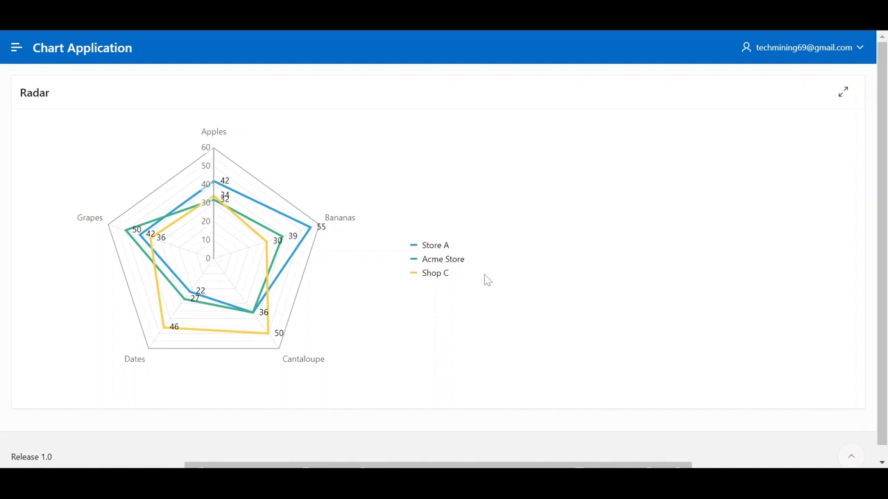
pyautogui.moveTo(333, 226)
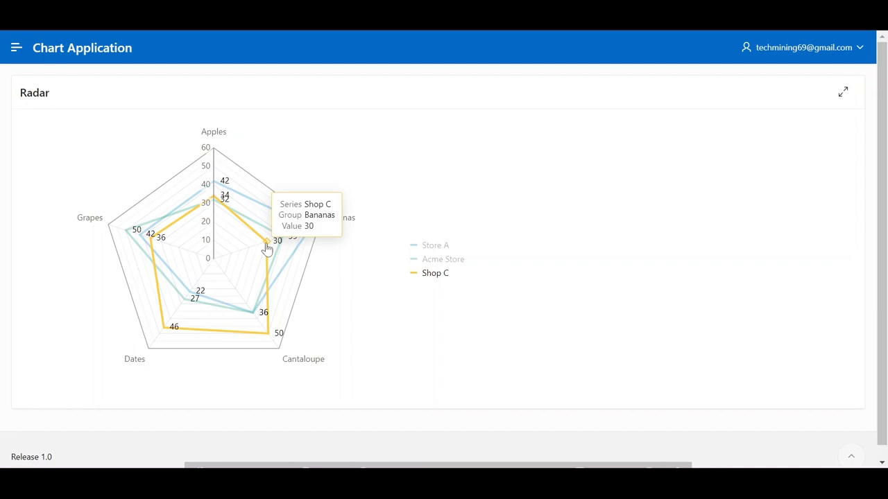
pyautogui.click(17, 47)
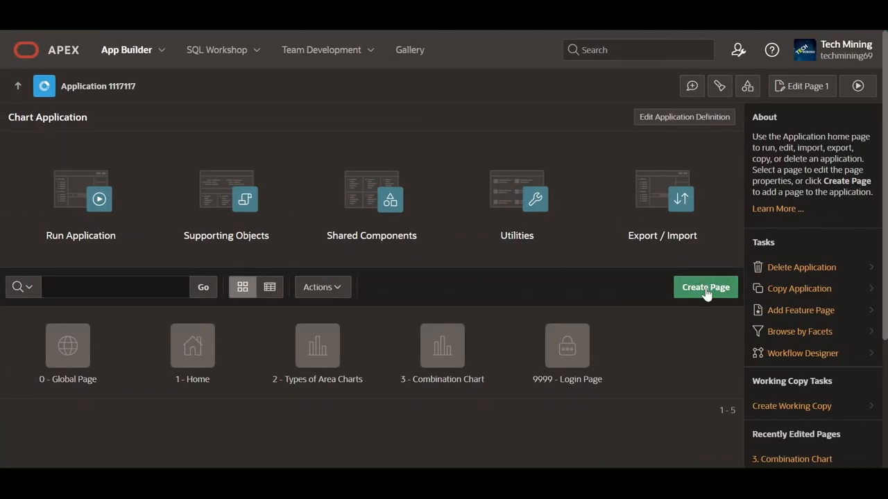
# Step: Create a Radar-type chart page and name it 'Radar'
pyautogui.click(705, 287)
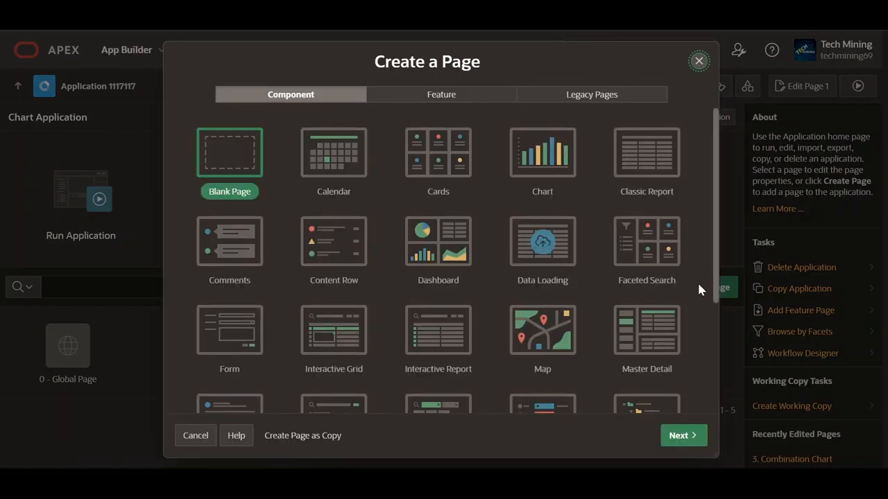
pyautogui.click(542, 152)
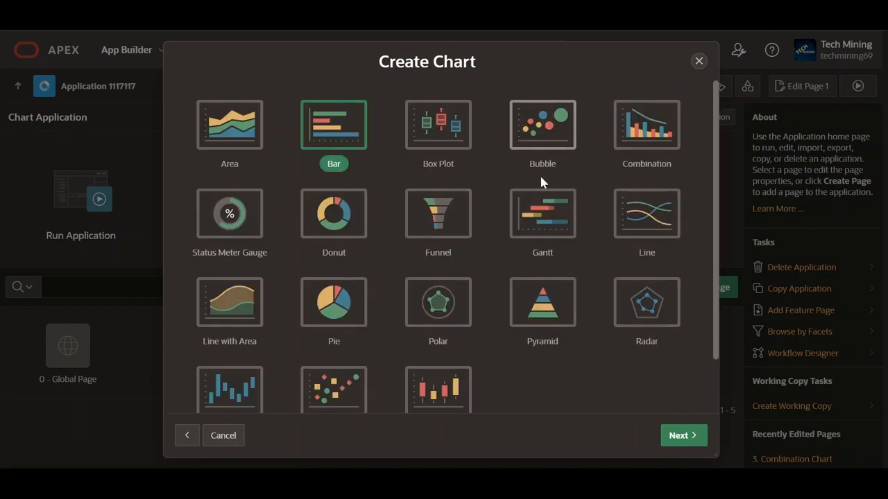
pyautogui.click(645, 301)
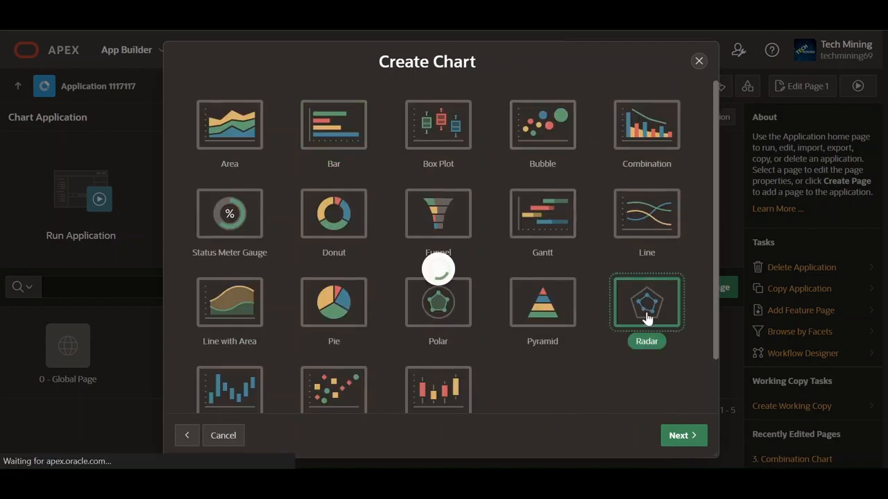
pyautogui.click(682, 435)
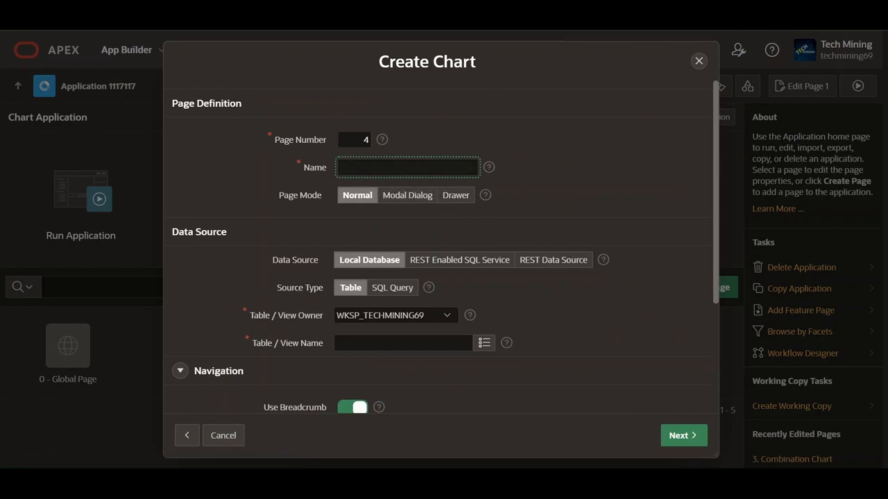
pyautogui.write('Radar')
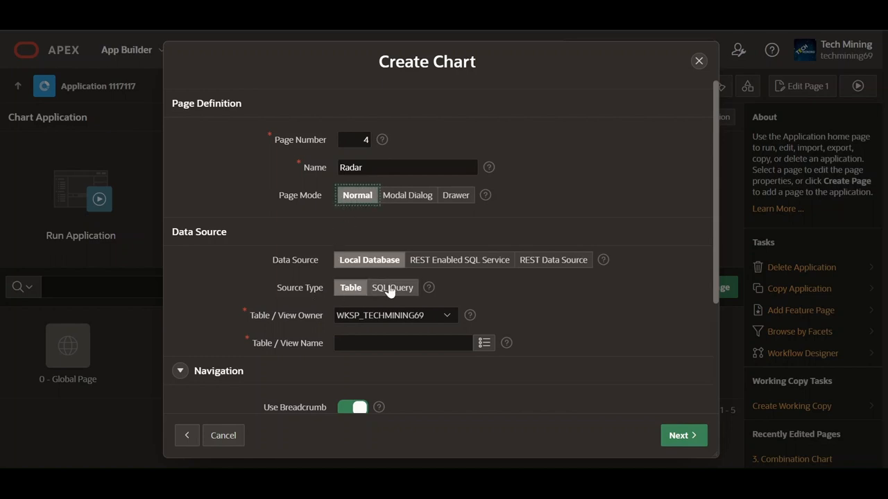
# Step: Use a SQL Query source filtered to customer 'Store A' and validate it
pyautogui.click(392, 287)
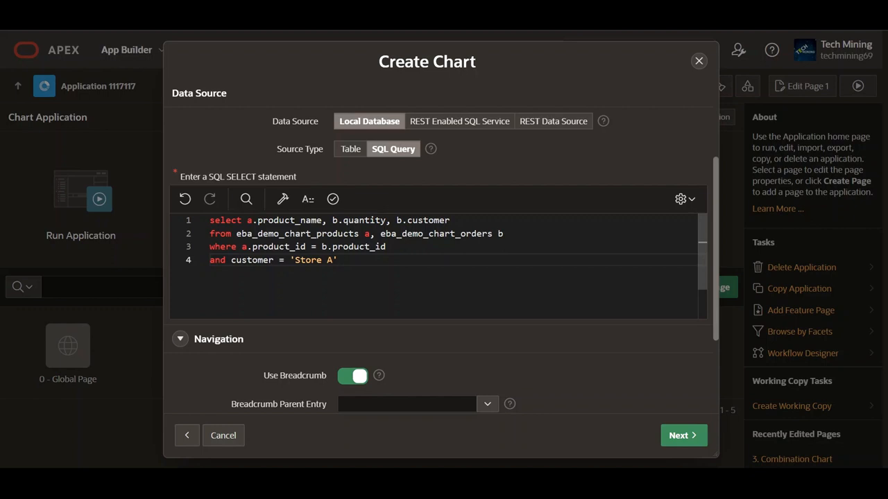
pyautogui.click(332, 199)
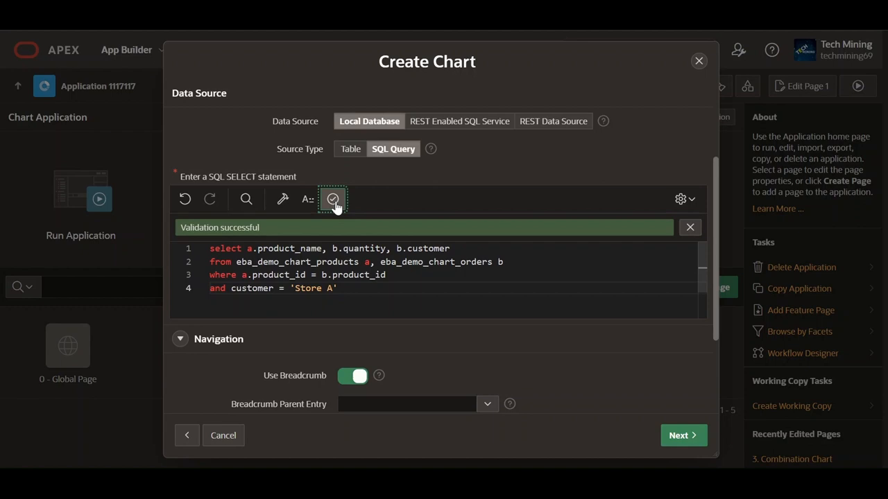
pyautogui.moveTo(344, 210)
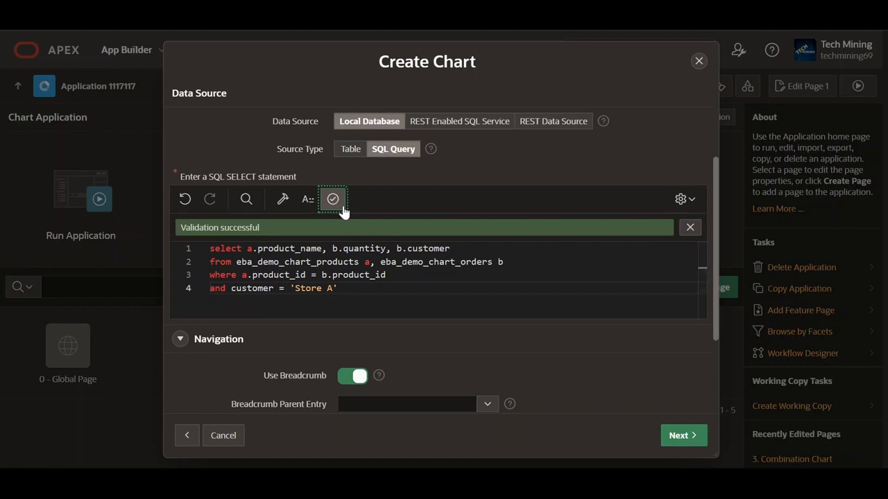
# Step: Turn off breadcrumbs and set Home as the parent navigation entry
pyautogui.scroll(-3)
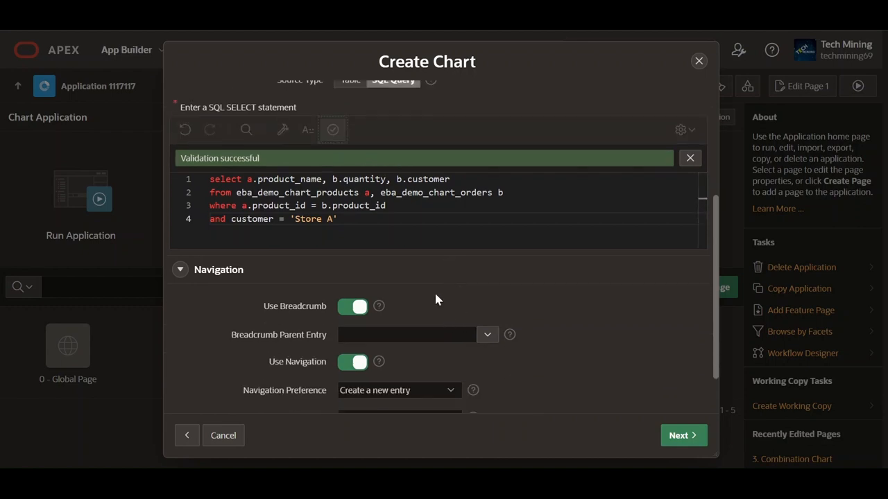
pyautogui.click(352, 306)
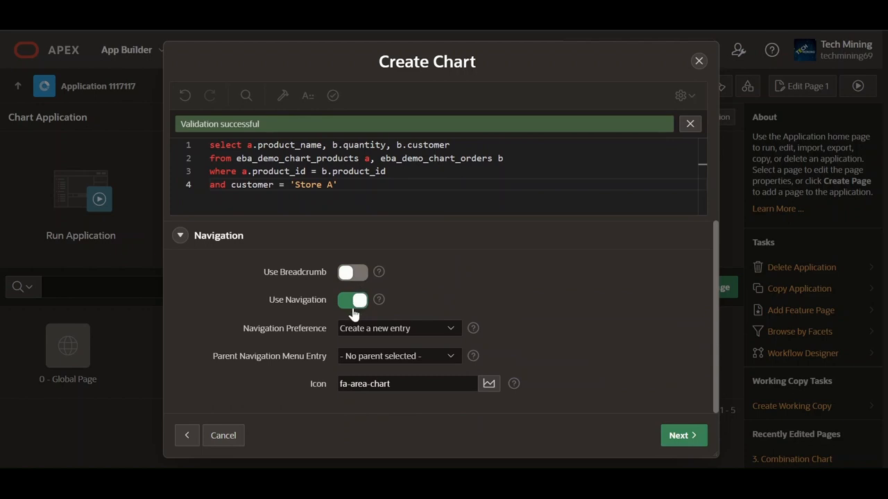
pyautogui.click(398, 356)
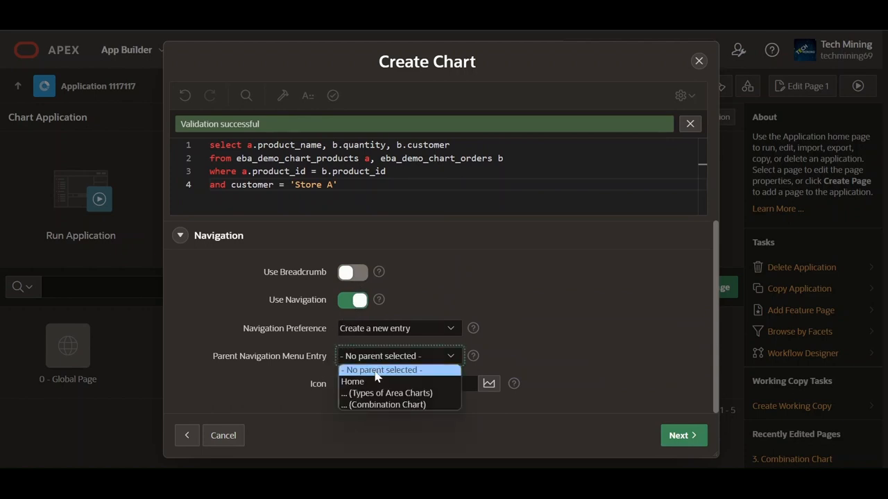
pyautogui.click(352, 382)
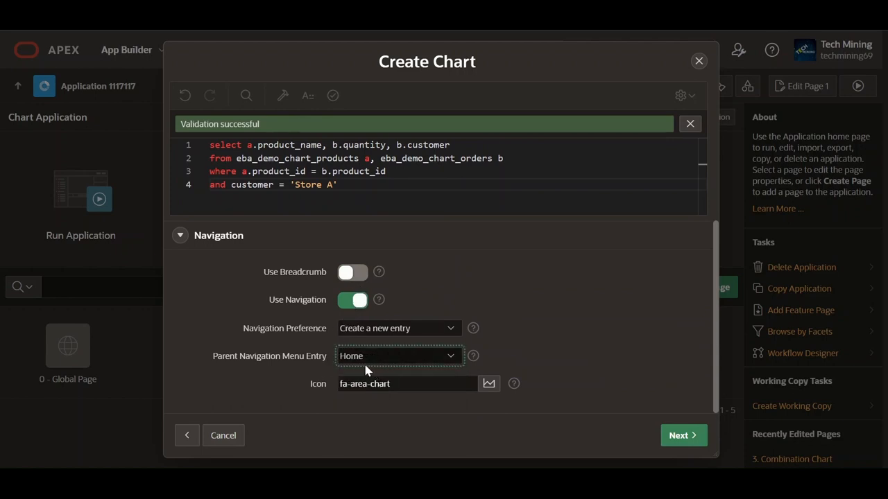
# Step: Search 'radar' in the icon picker and choose the fa-radar-chart icon
pyautogui.click(489, 384)
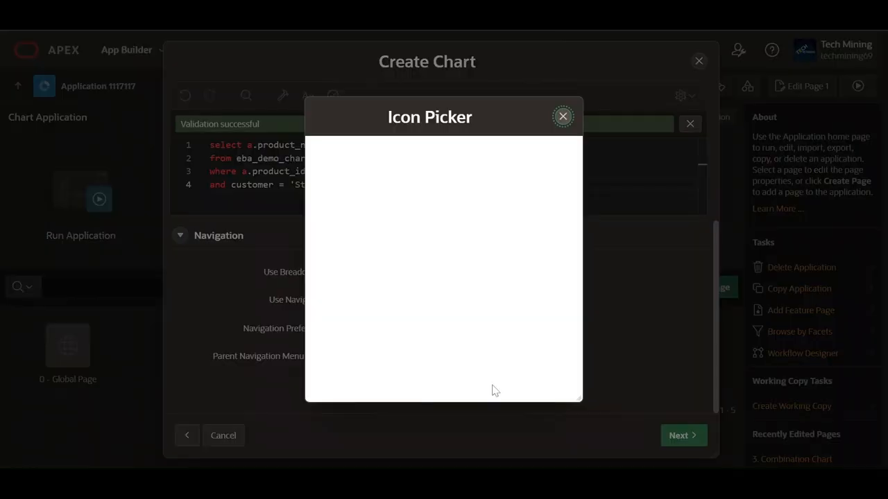
pyautogui.write('r')
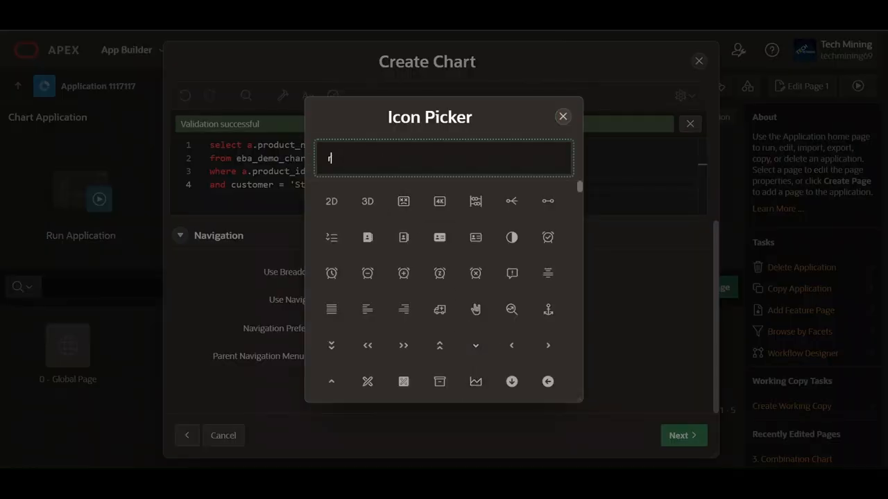
pyautogui.write('ada')
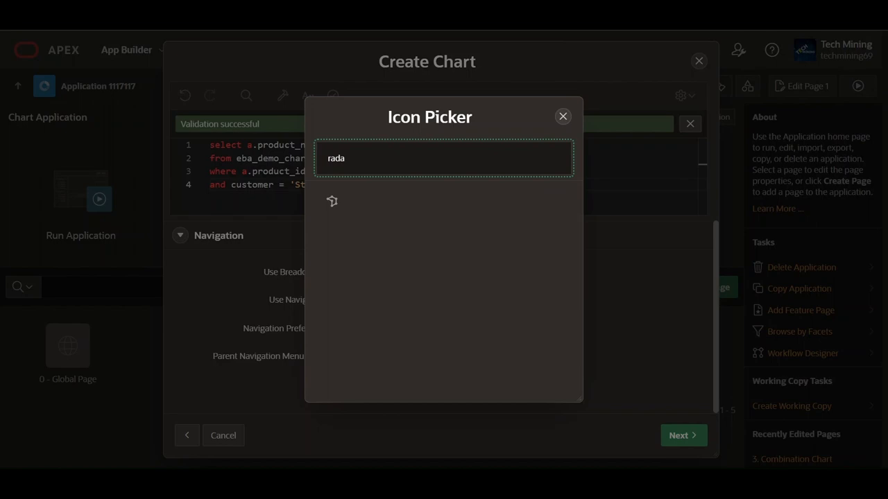
pyautogui.click(333, 201)
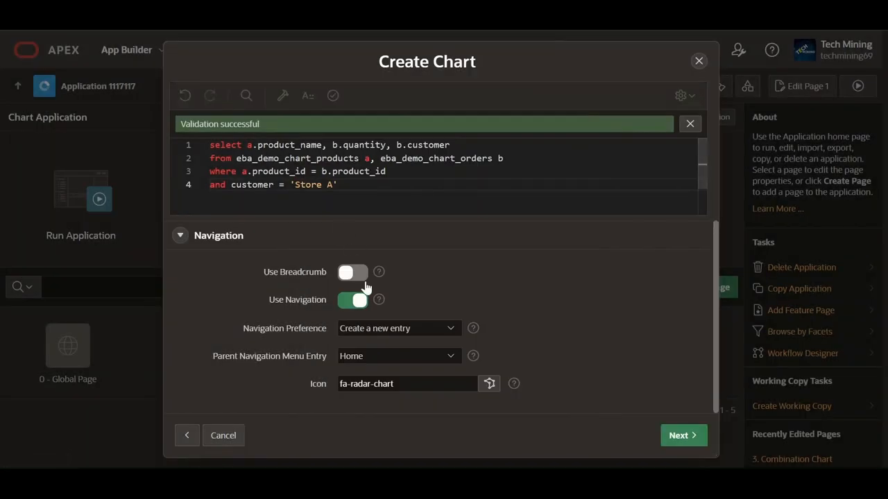
pyautogui.moveTo(650, 435)
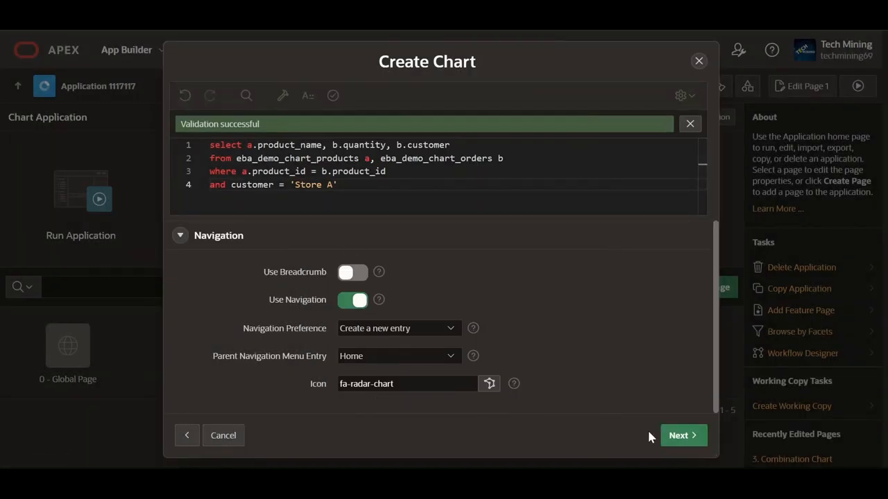
# Step: Map PRODUCT_NAME as label and QUANTITY as value, then create the page
pyautogui.click(683, 435)
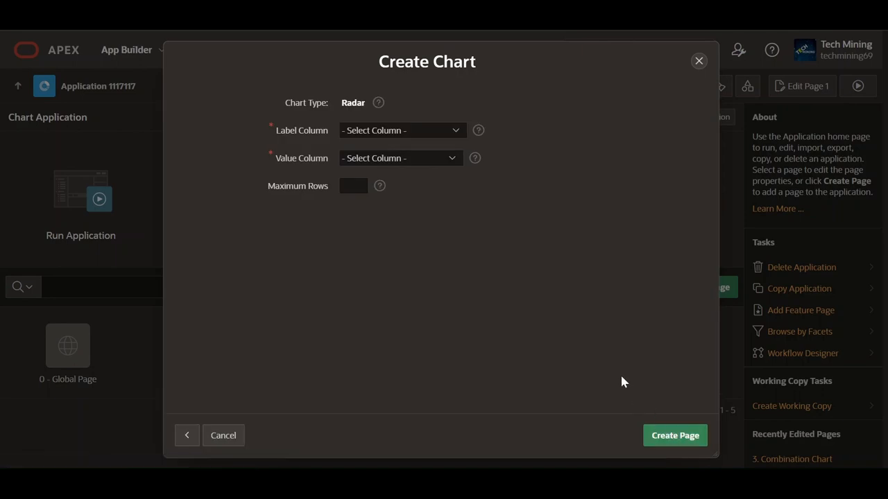
pyautogui.click(401, 130)
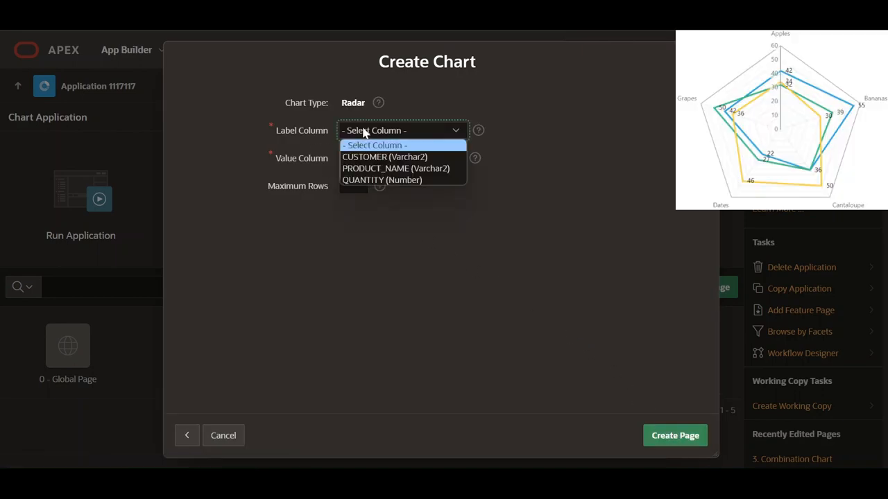
pyautogui.click(395, 168)
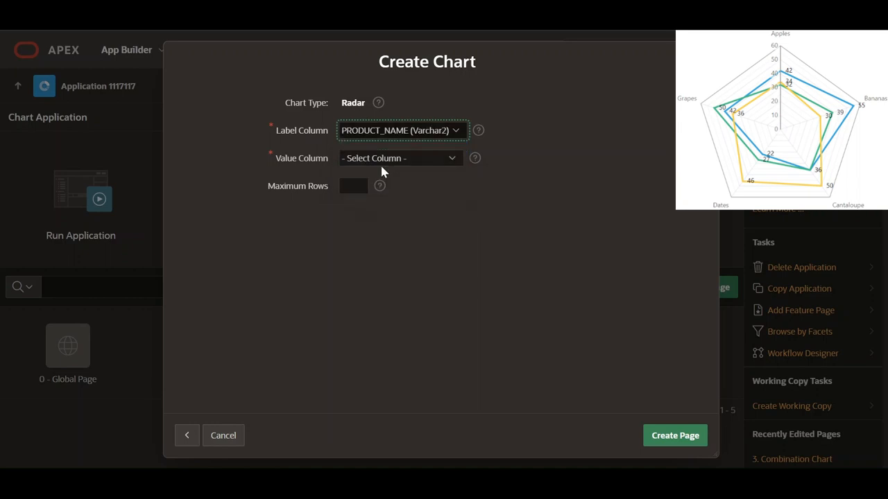
pyautogui.moveTo(383, 148)
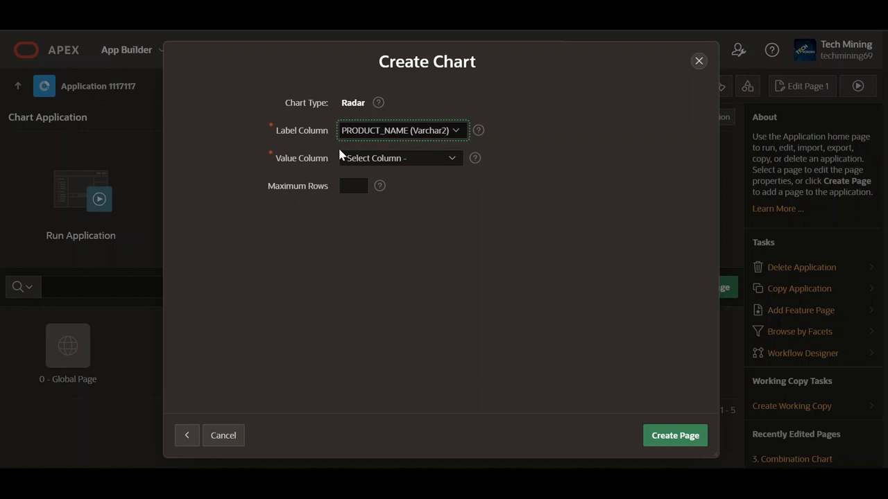
pyautogui.click(399, 158)
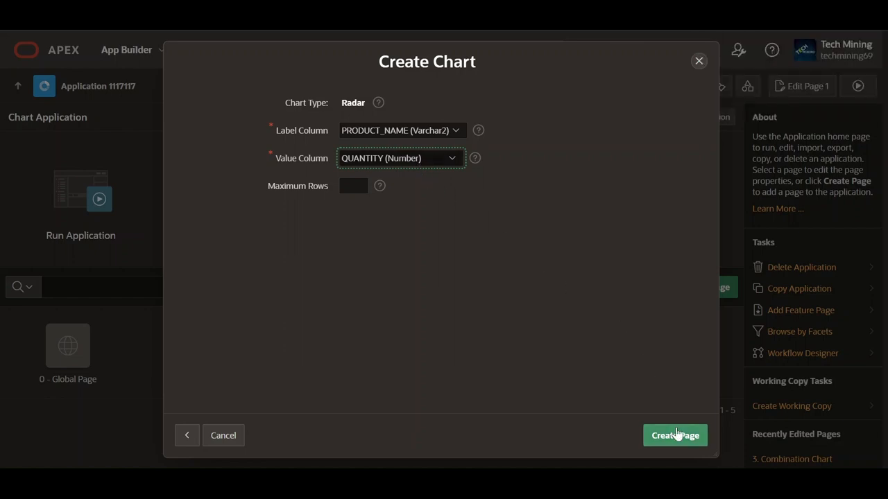
pyautogui.click(675, 435)
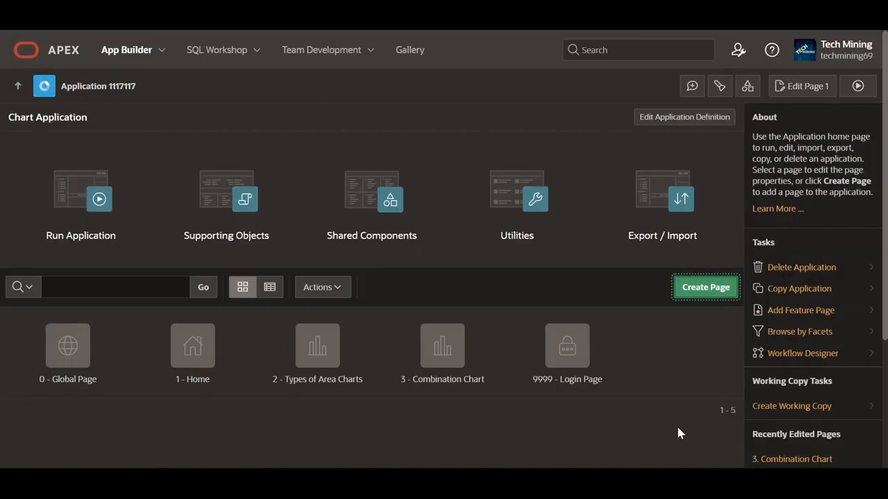
# Step: Open page 4 and enable Show Maximize Button in the Radar region's template options
pyautogui.click(705, 287)
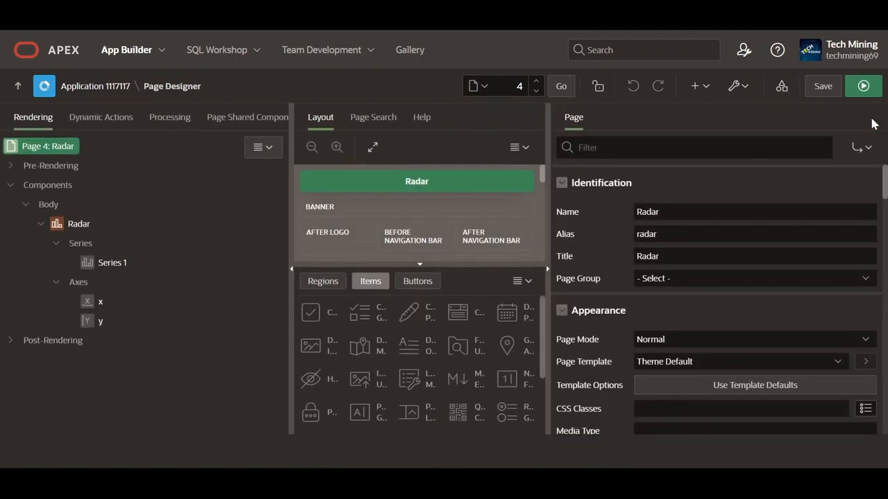
pyautogui.moveTo(455, 138)
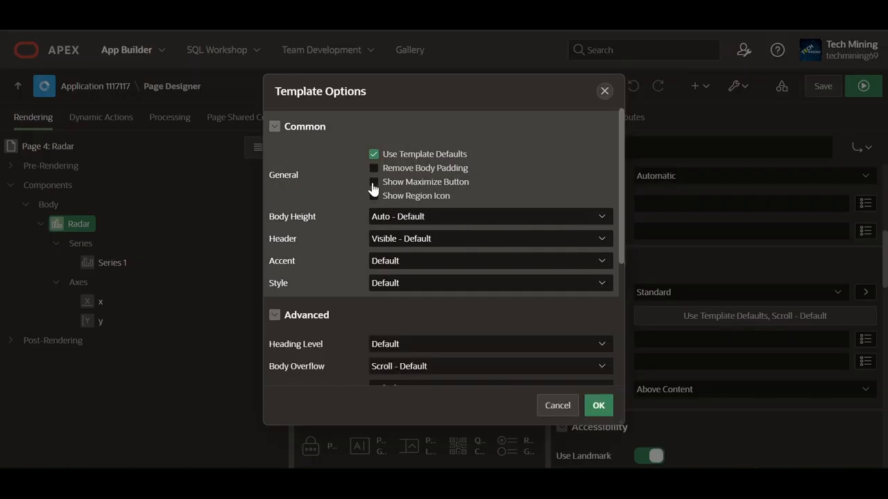
pyautogui.click(374, 182)
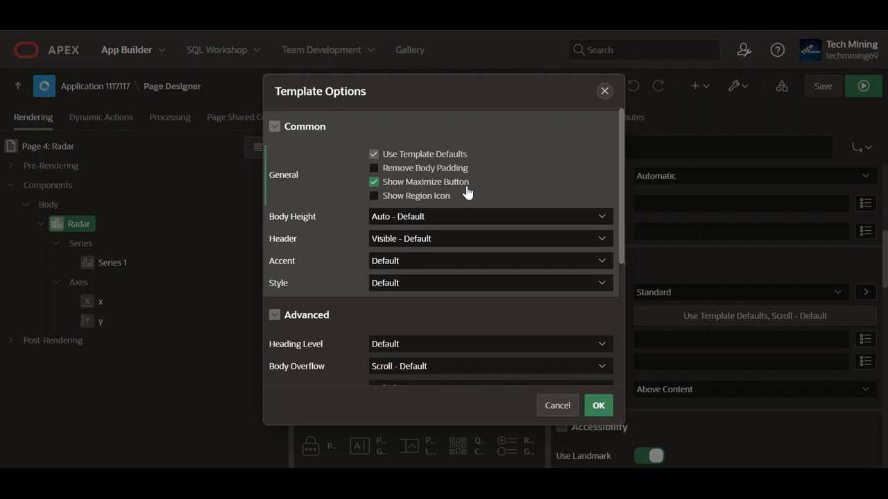
pyautogui.click(598, 405)
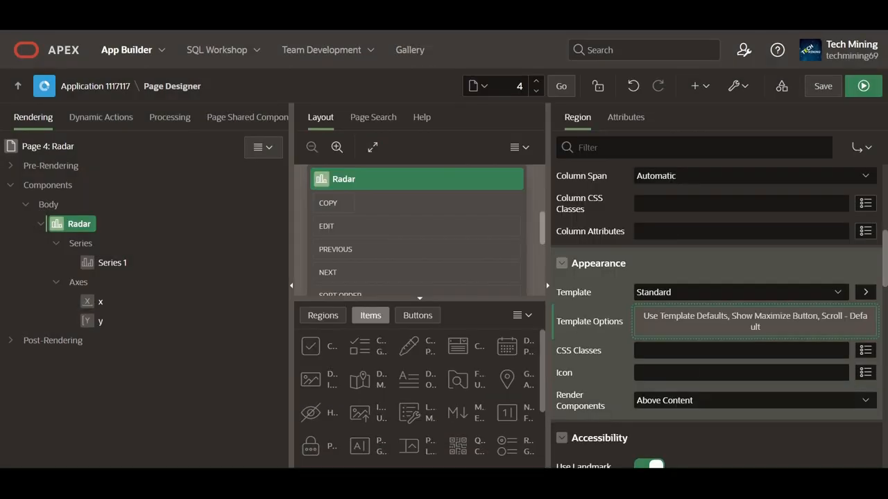
pyautogui.moveTo(812, 326)
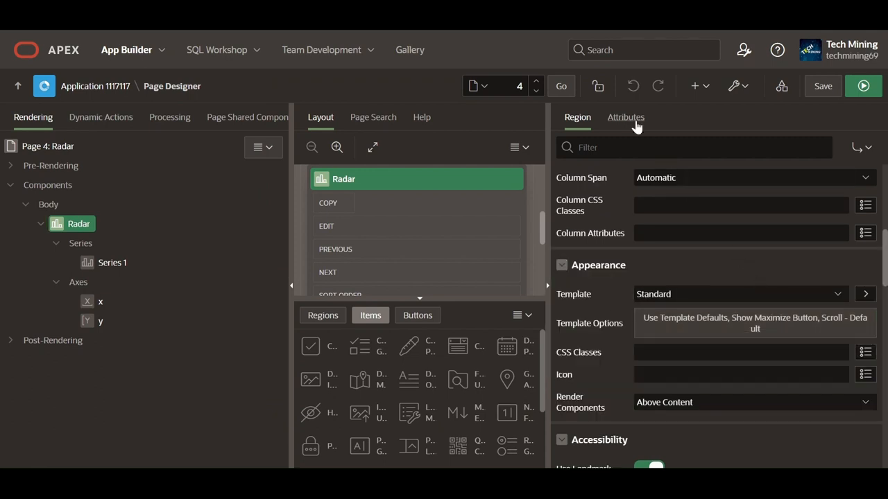
# Step: Enter 650 as the chart's Maximum Width in the Attributes layout settings
pyautogui.click(625, 117)
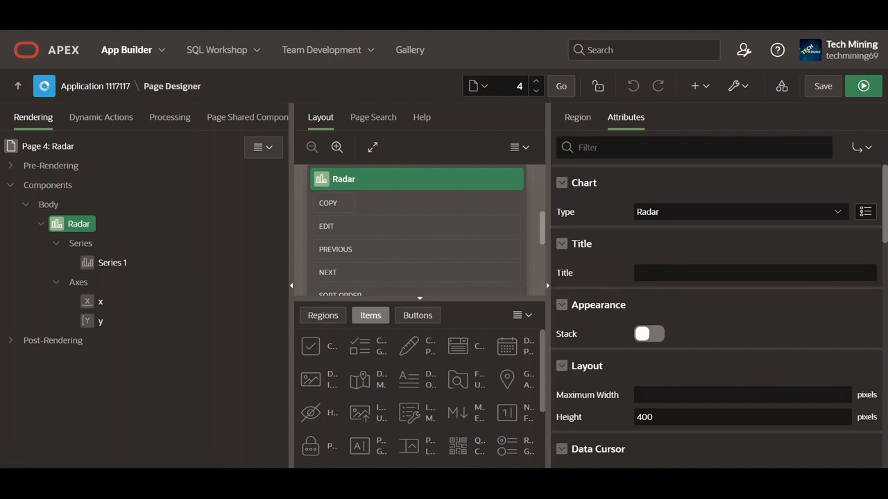
pyautogui.write('650')
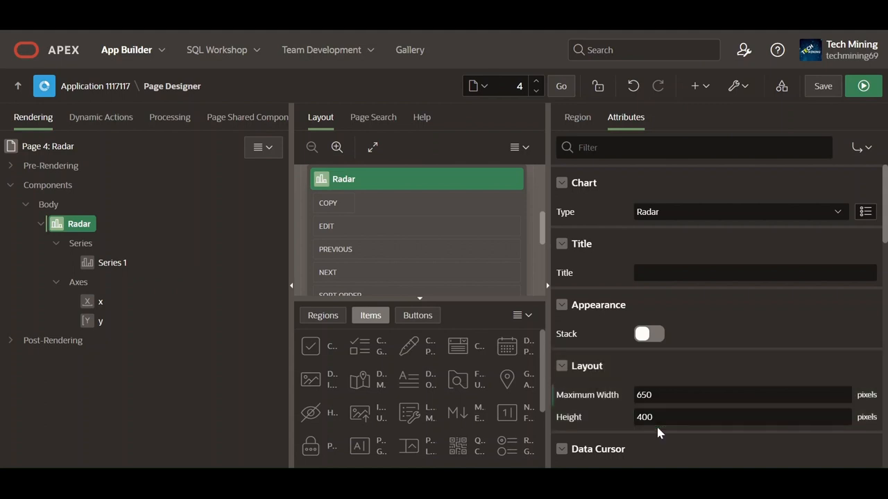
pyautogui.moveTo(651, 430)
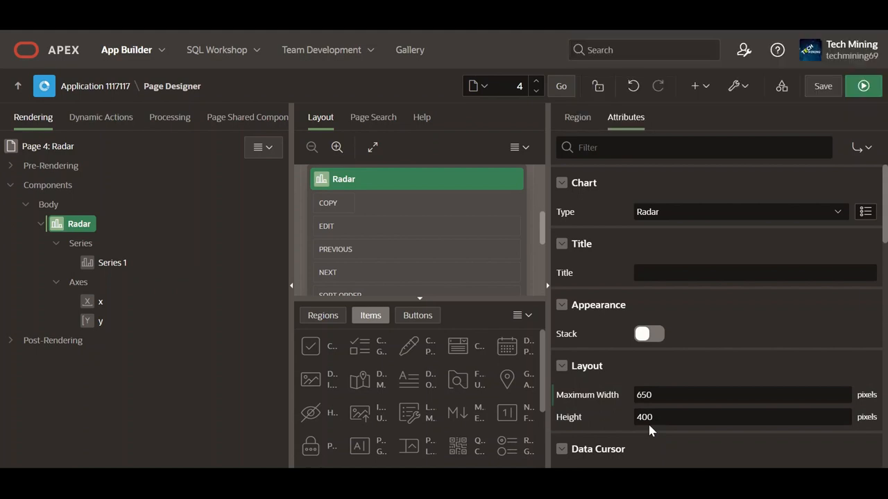
# Step: Show the legend with hide-and-show behavior None, then select Series 1
pyautogui.scroll(-3)
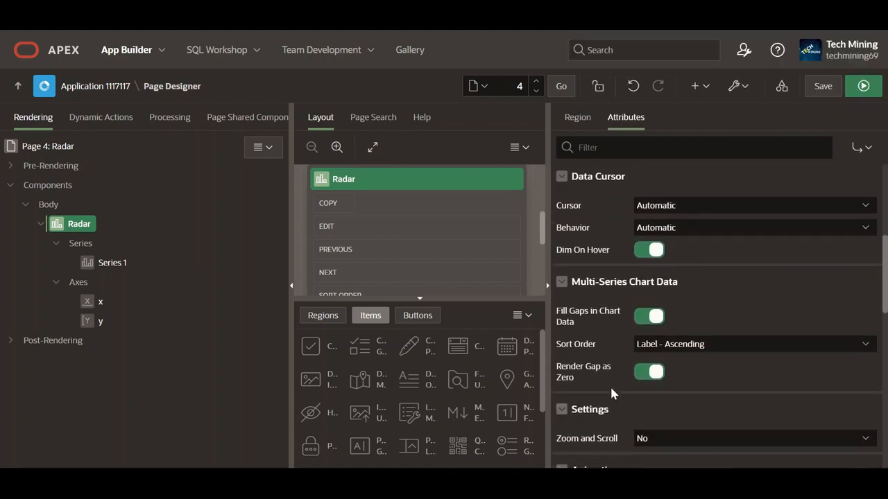
pyautogui.scroll(-3)
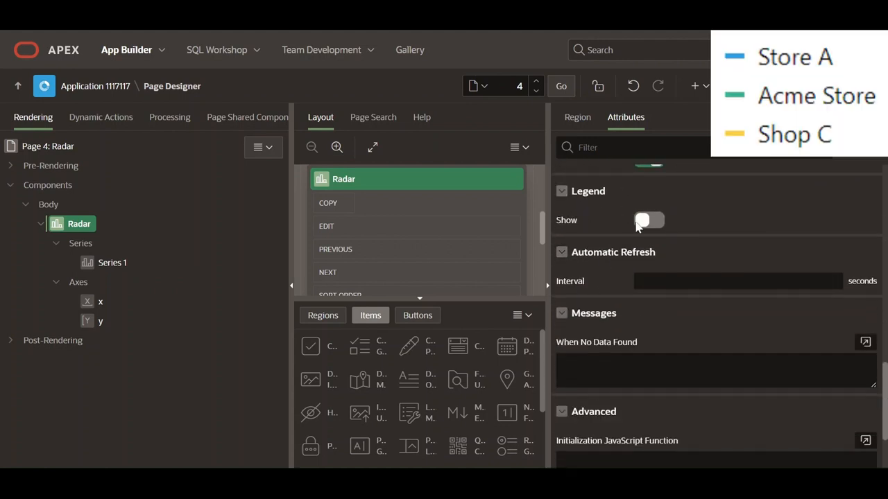
pyautogui.click(648, 220)
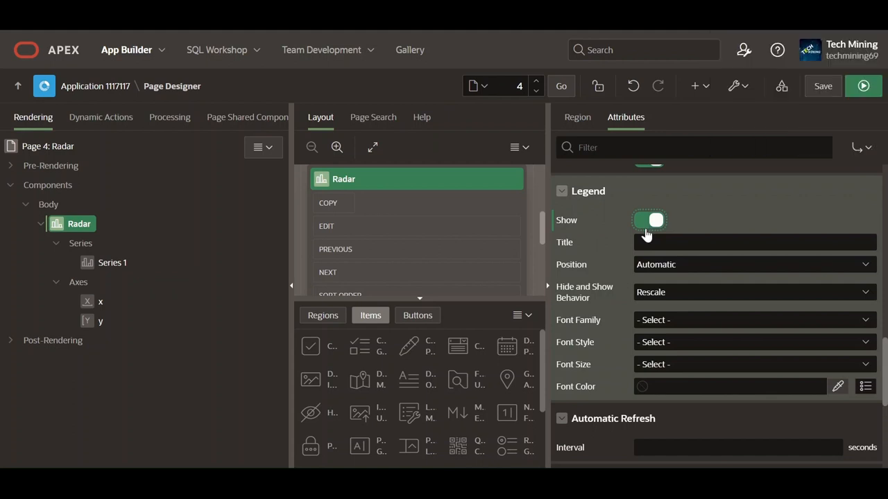
pyautogui.moveTo(585, 296)
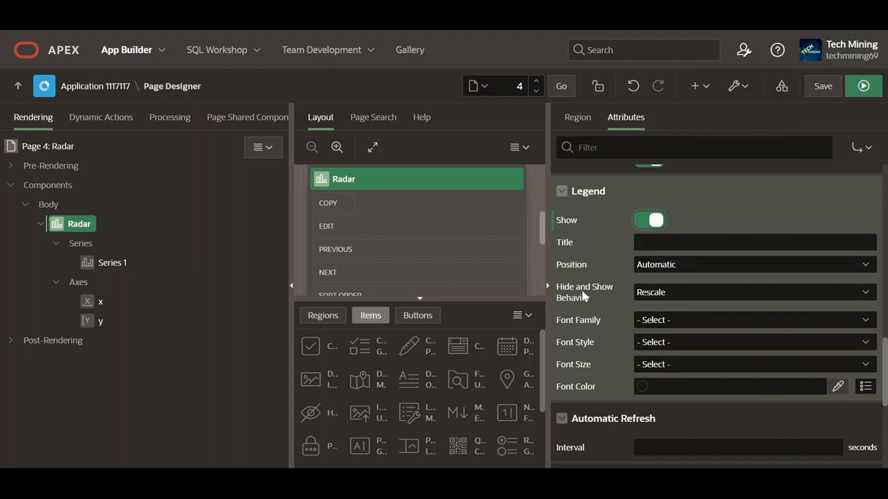
pyautogui.click(752, 292)
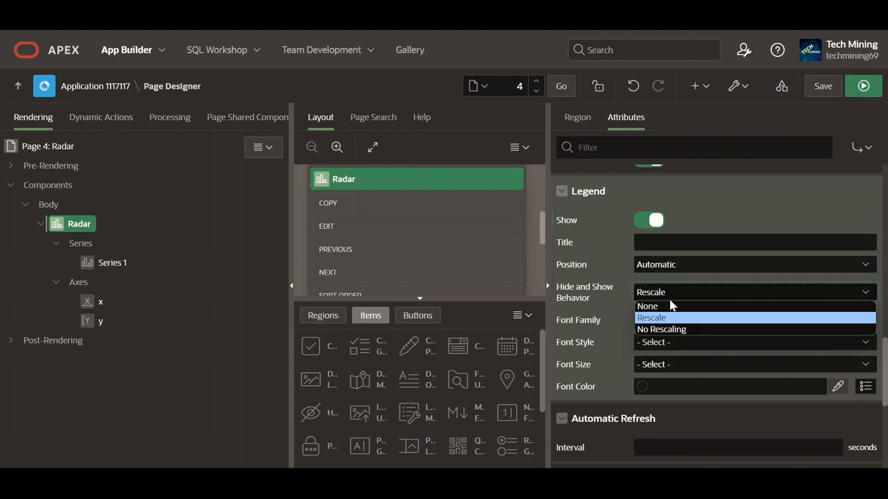
pyautogui.moveTo(647, 306)
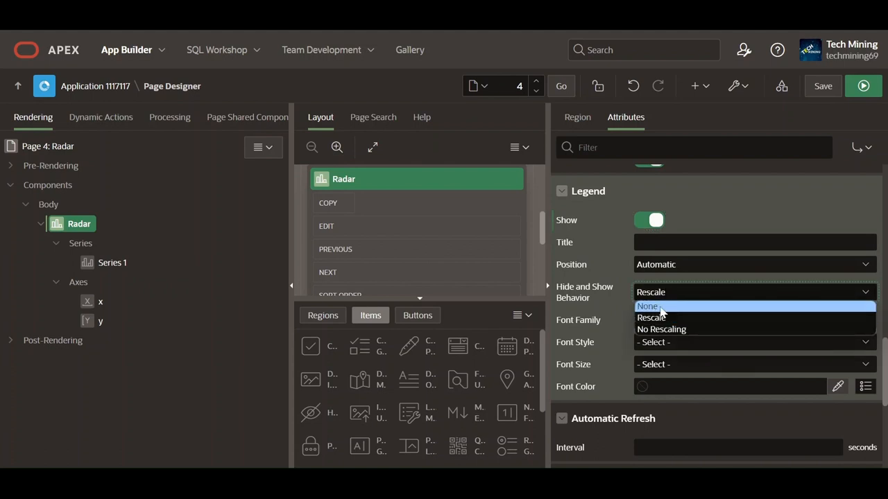
pyautogui.click(647, 306)
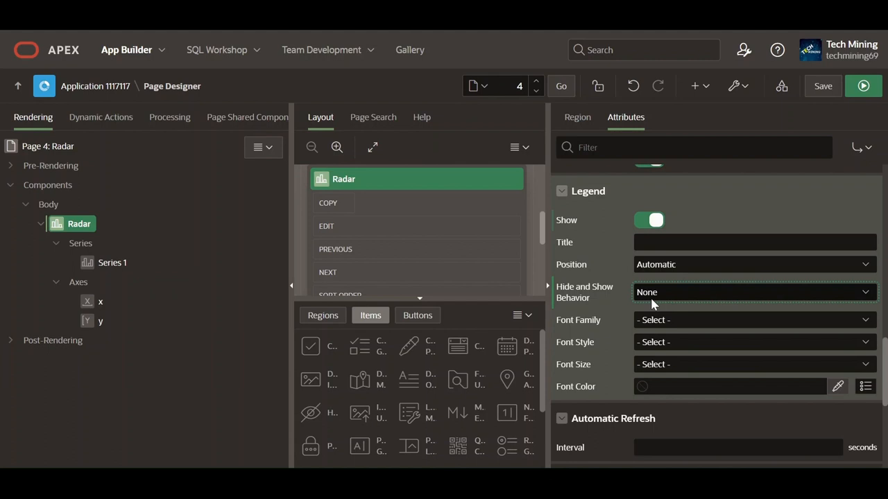
pyautogui.moveTo(460, 323)
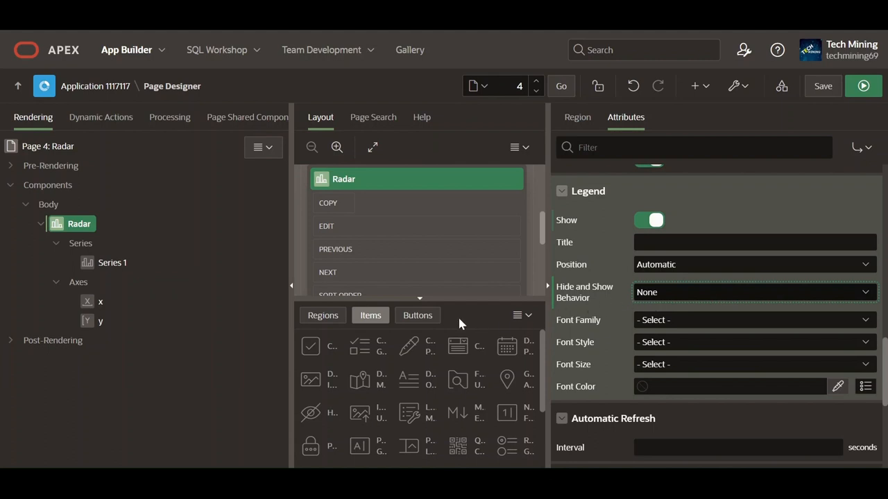
pyautogui.click(112, 262)
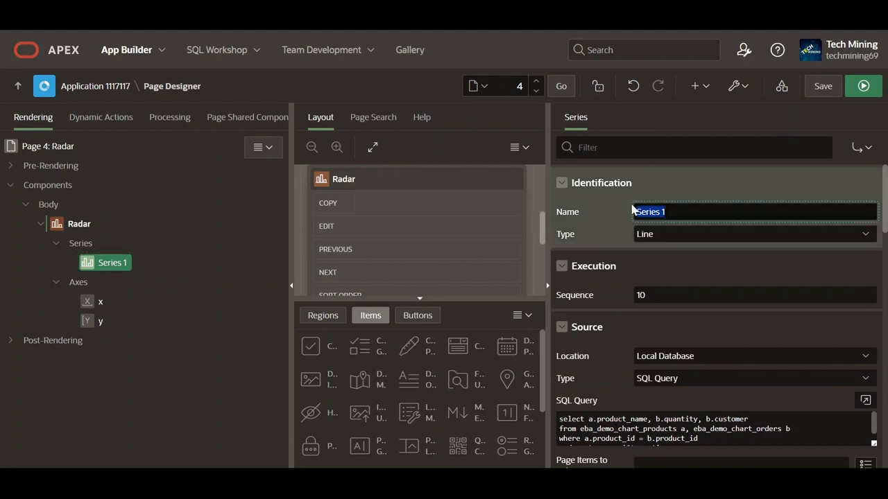
# Step: Name the series 'Store A' and check its query filters customer = 'Store A'
pyautogui.write('Store A')
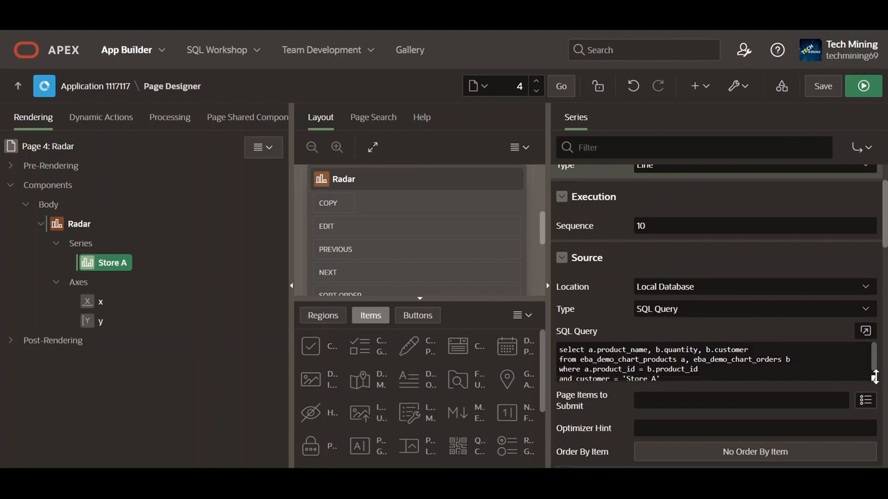
pyautogui.click(693, 378)
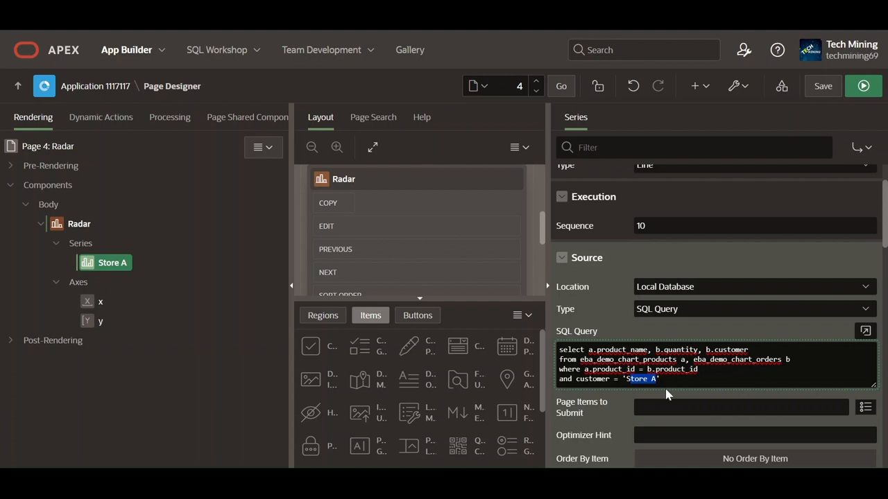
pyautogui.scroll(-3)
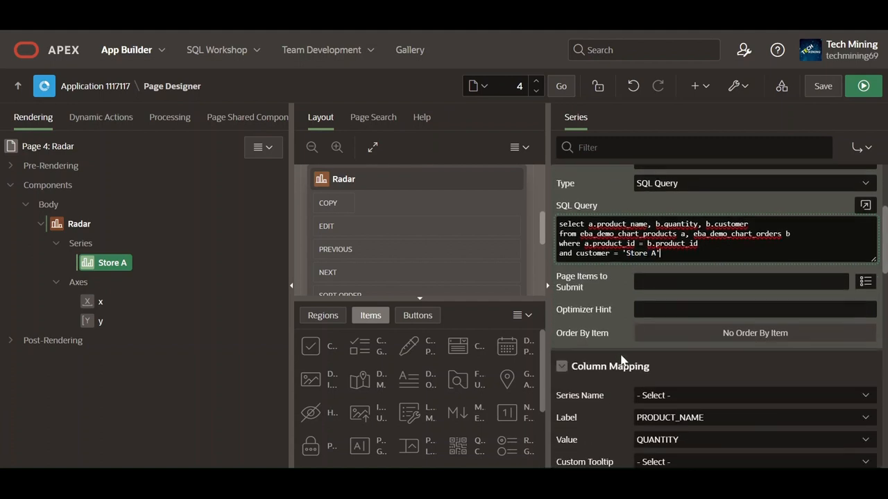
pyautogui.scroll(-3)
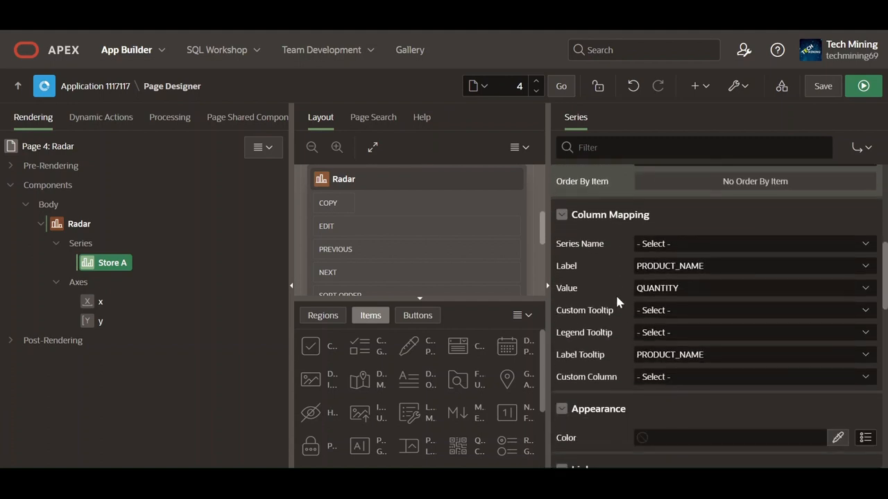
pyautogui.scroll(-3)
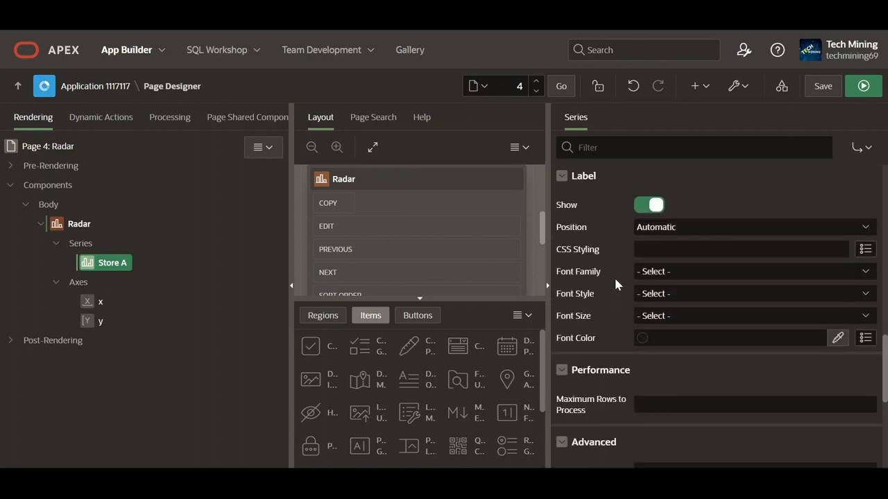
pyautogui.moveTo(588, 208)
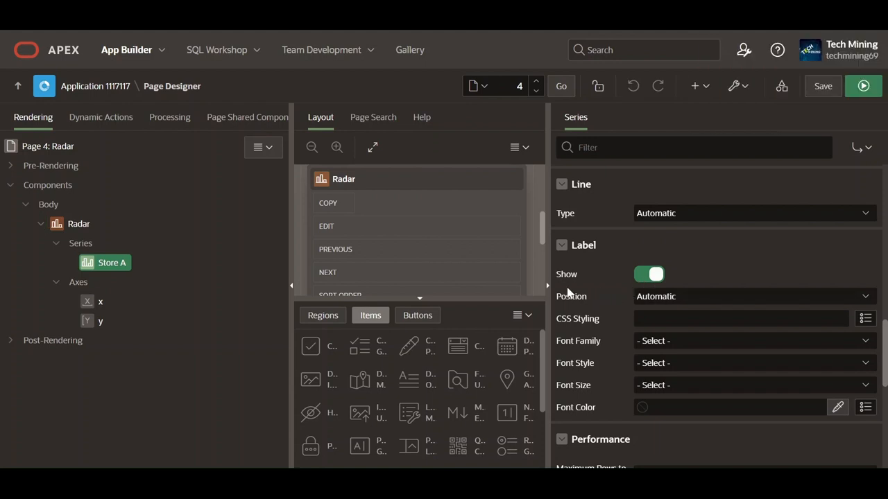
# Step: Duplicate the Store A series and rename the copy from Store A_1 to Acme Store
pyautogui.rightClick(112, 263)
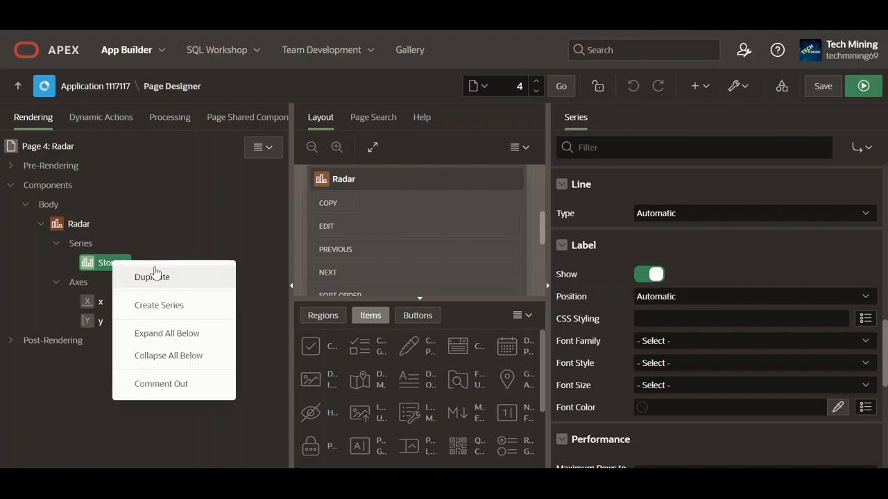
pyautogui.click(151, 276)
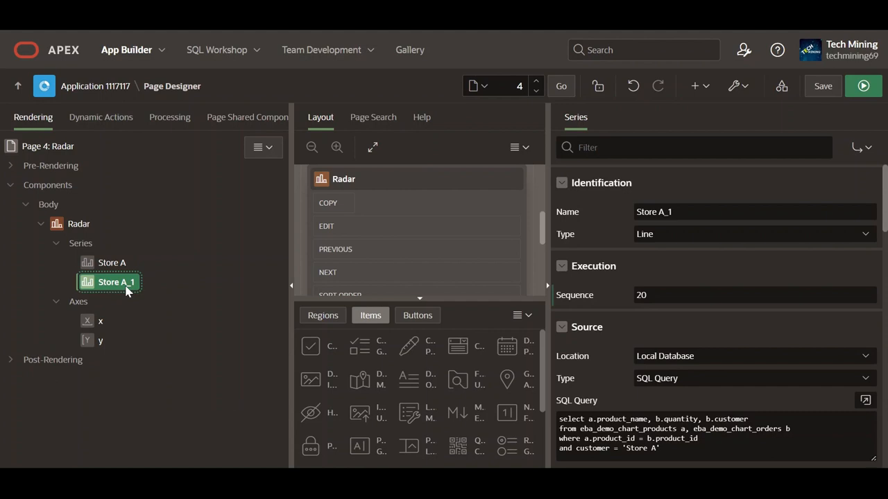
pyautogui.click(754, 212)
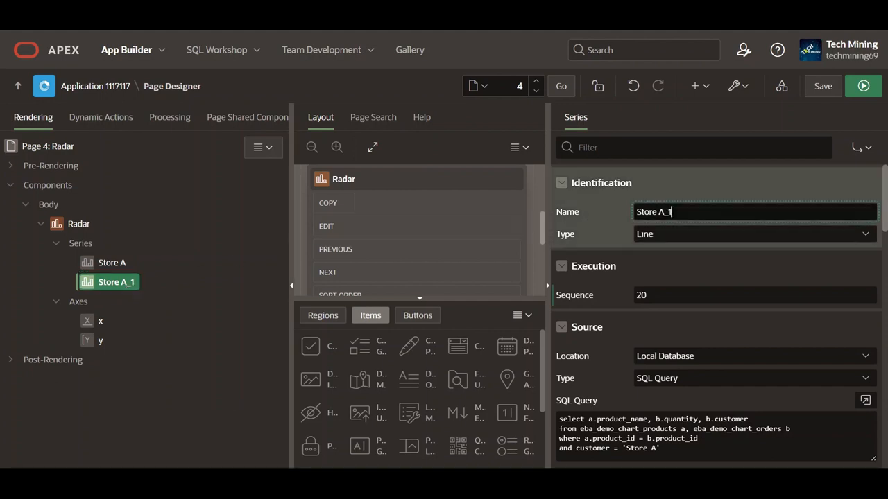
pyautogui.write('Acme Store')
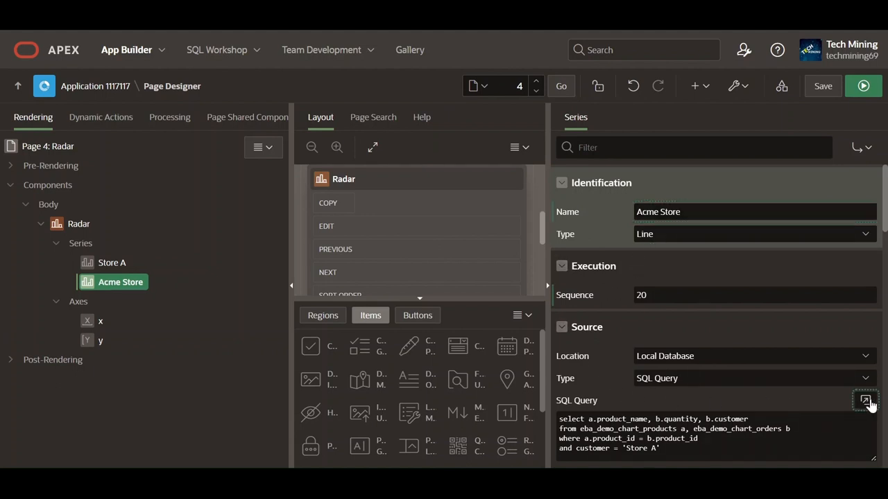
# Step: Change the series query's customer filter from 'Store A' to 'Acme Store', validate and apply
pyautogui.click(865, 401)
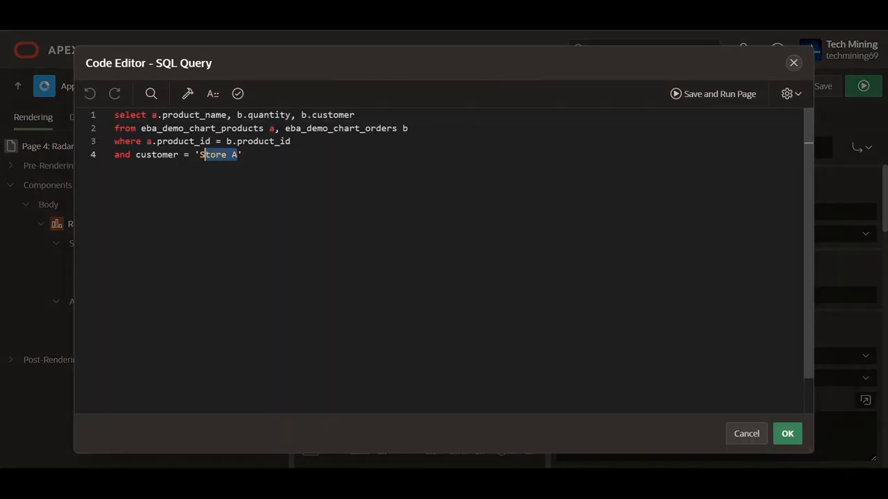
pyautogui.write('Acme Store')
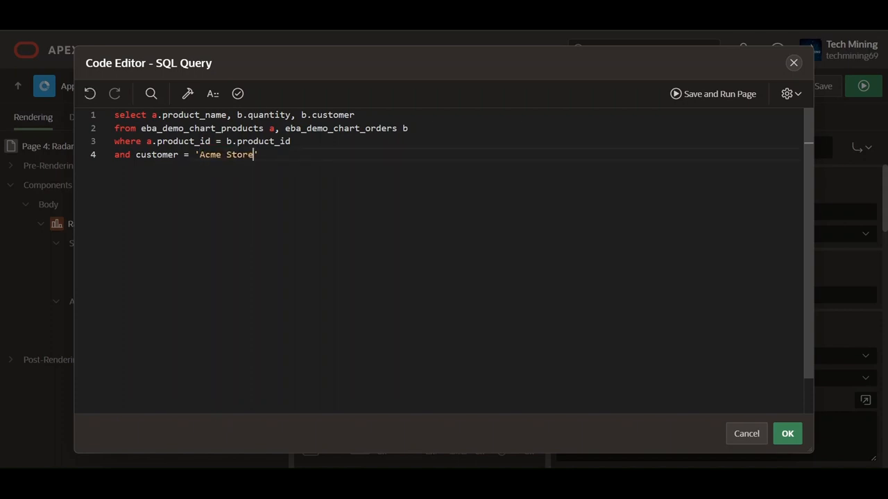
pyautogui.click(238, 93)
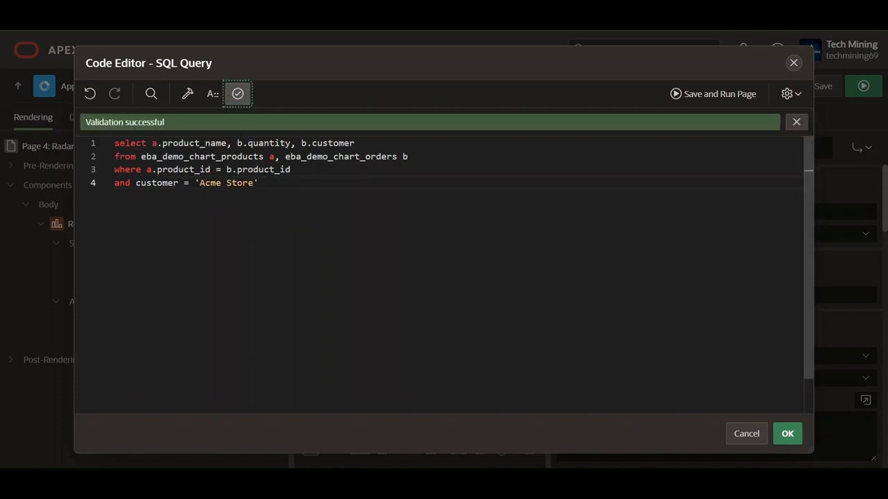
pyautogui.click(788, 434)
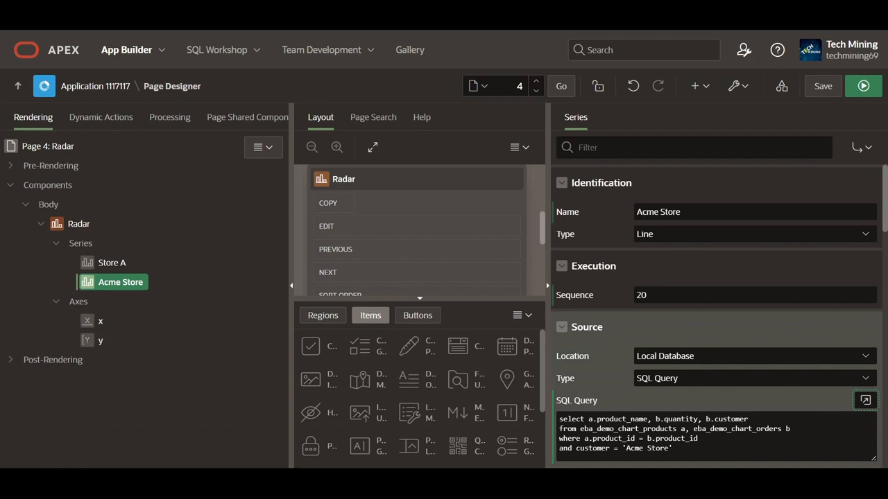
# Step: Duplicate the Acme Store series as Shop C and expand its SQL query editor
pyautogui.rightClick(120, 281)
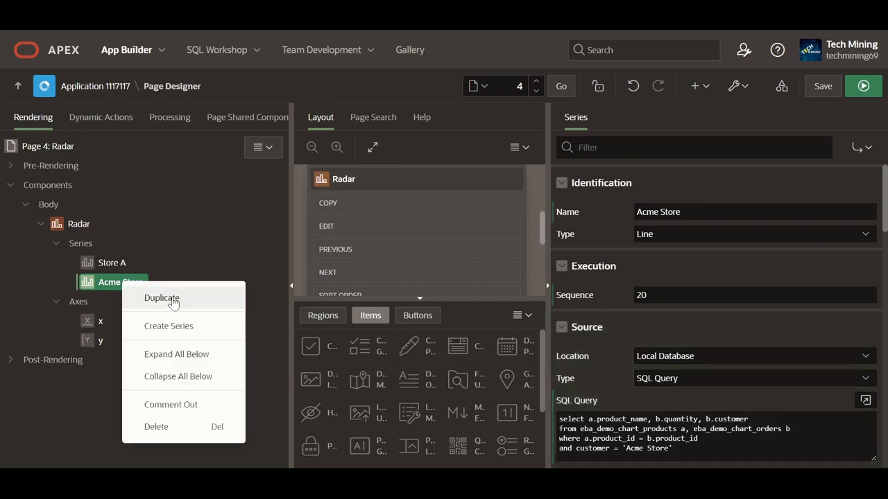
pyautogui.click(162, 298)
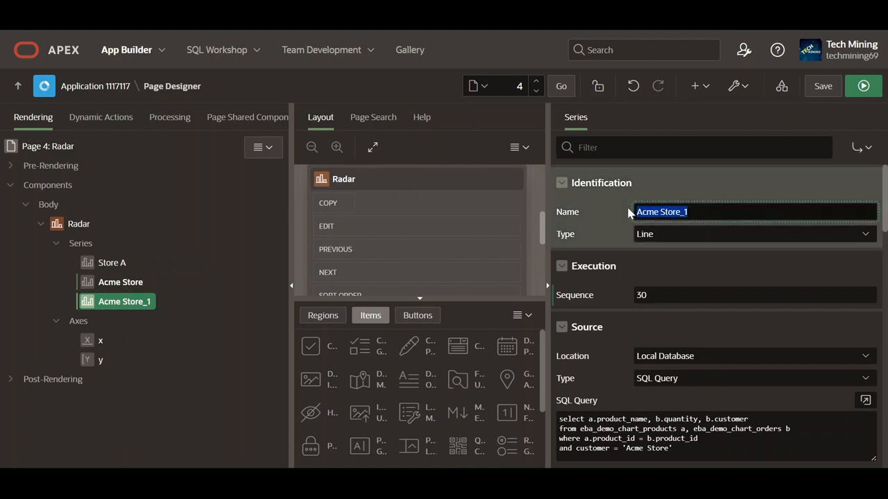
pyautogui.write('Shop C')
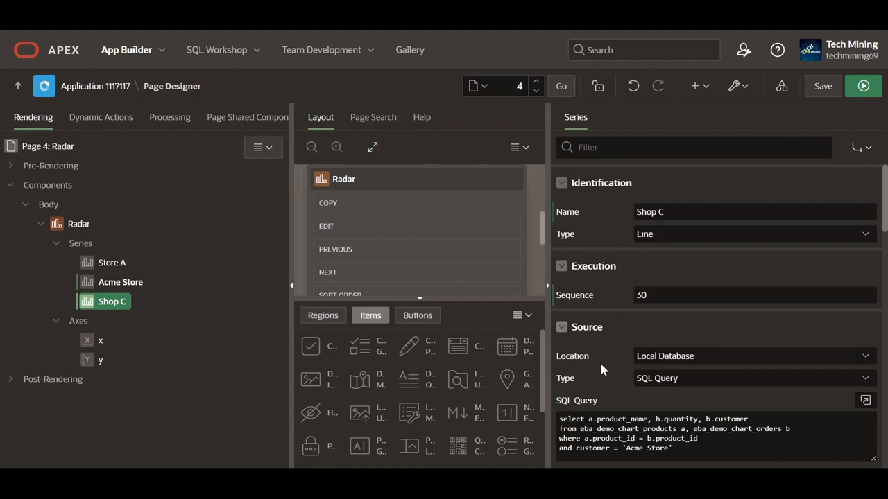
pyautogui.click(865, 400)
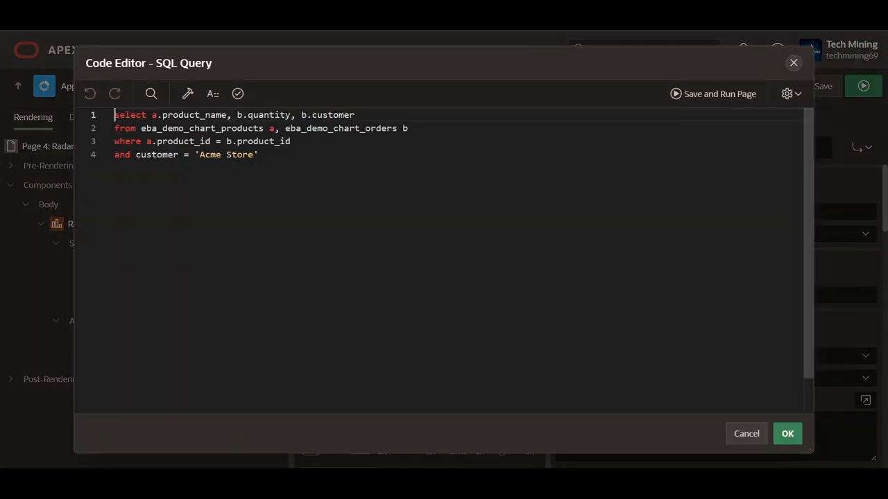
# Step: Replace 'Acme Store' with 'Shop C' in the query, then validate and apply it
pyautogui.doubleClick(210, 155)
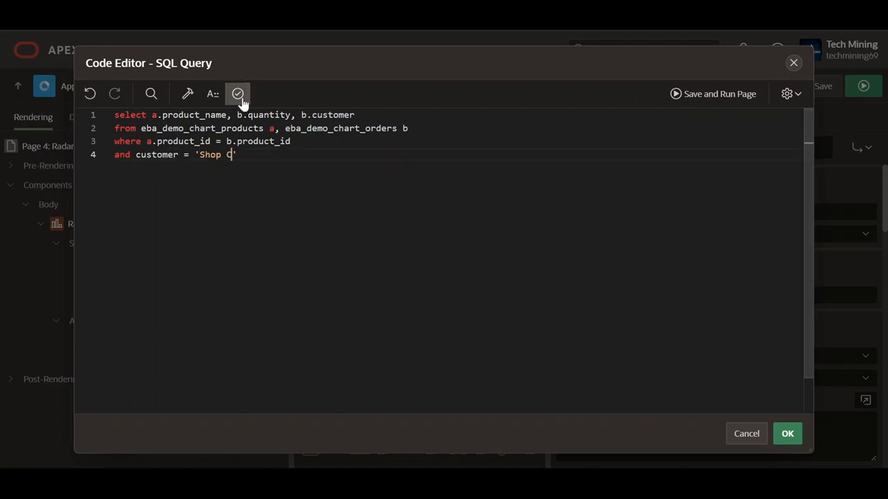
pyautogui.click(238, 94)
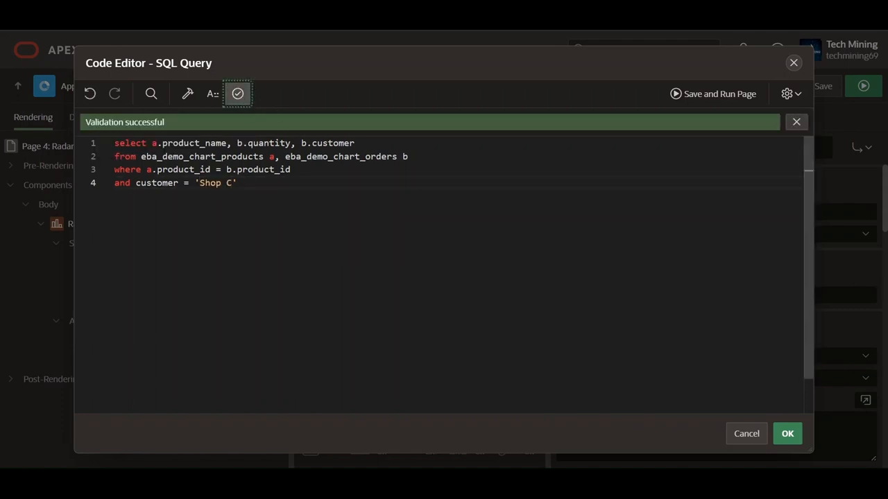
pyautogui.click(787, 433)
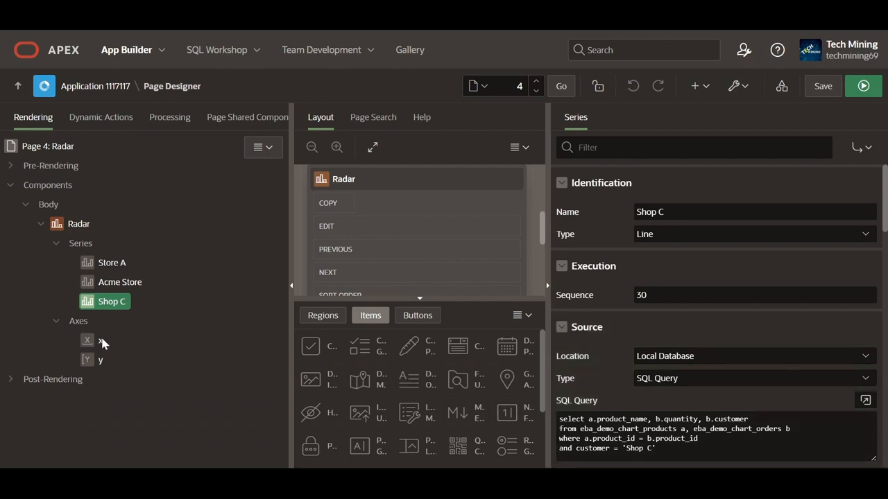
# Step: On axis x, set Major Ticks Show to Yes and switch on Minor Ticks Show
pyautogui.click(100, 340)
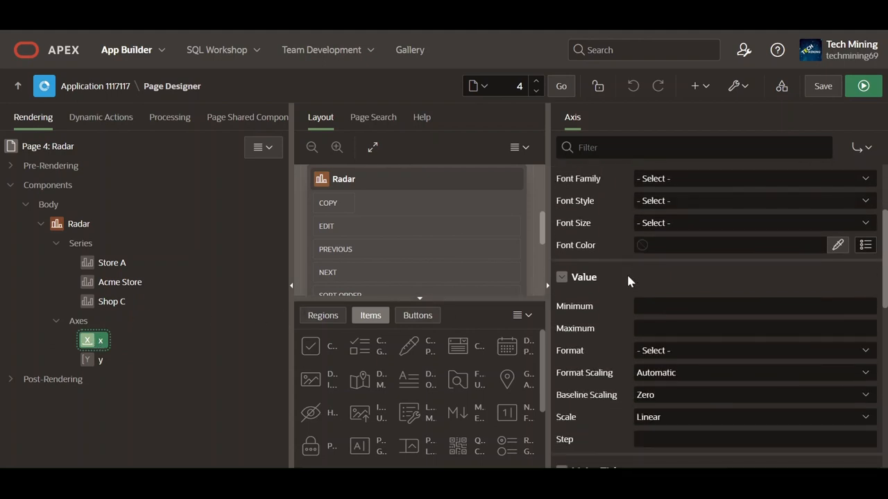
pyautogui.scroll(-3)
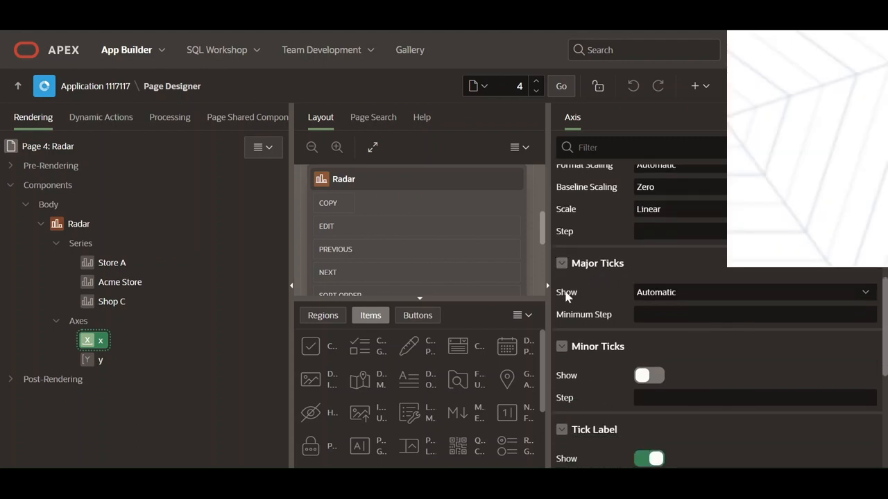
pyautogui.click(752, 292)
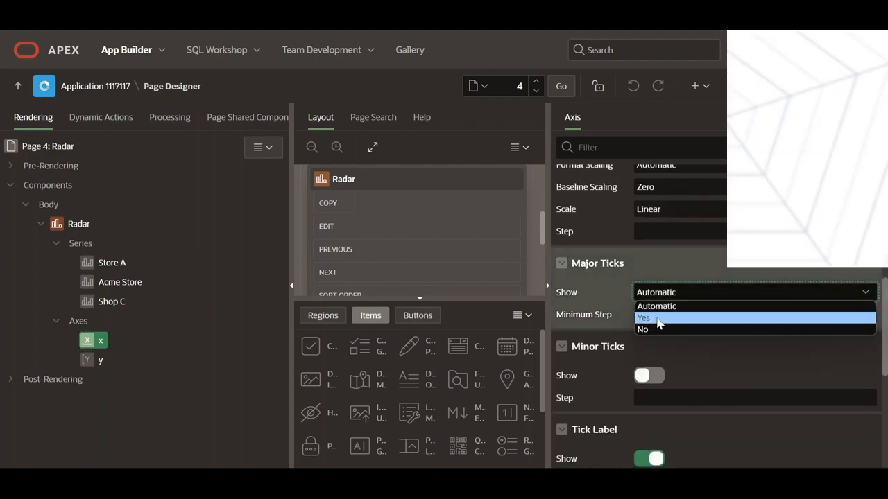
pyautogui.click(643, 317)
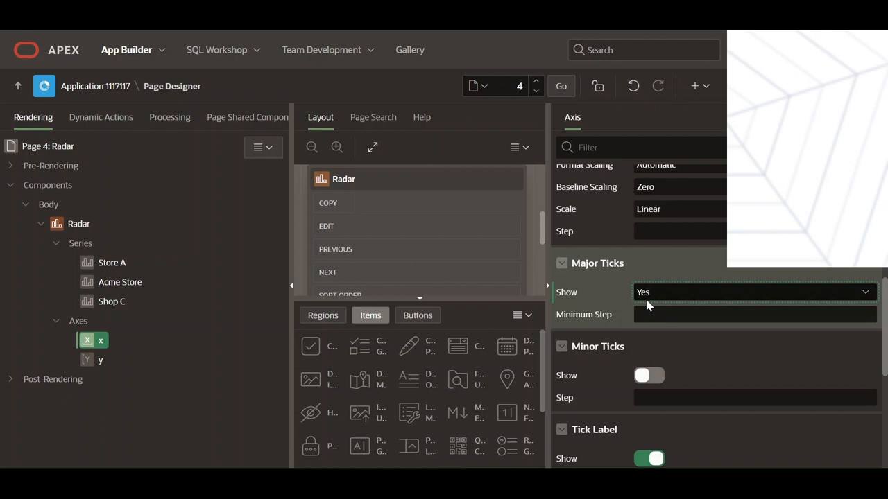
pyautogui.moveTo(649, 307)
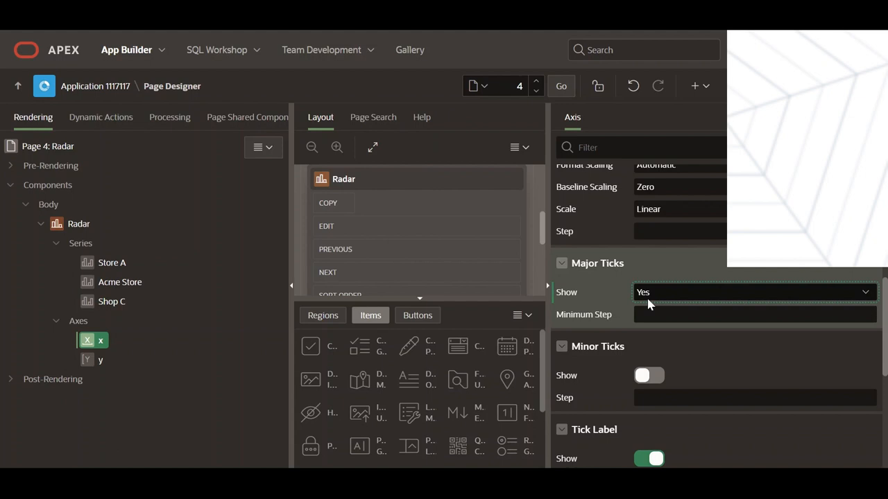
pyautogui.scroll(-3)
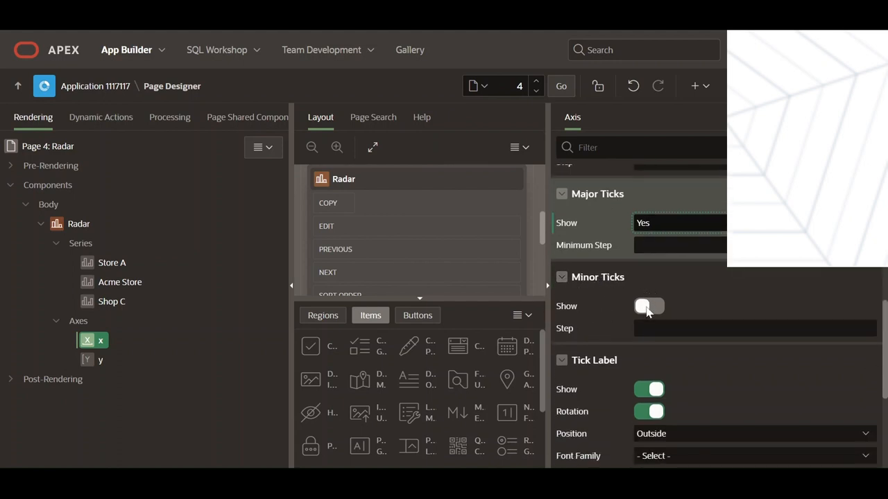
pyautogui.click(648, 306)
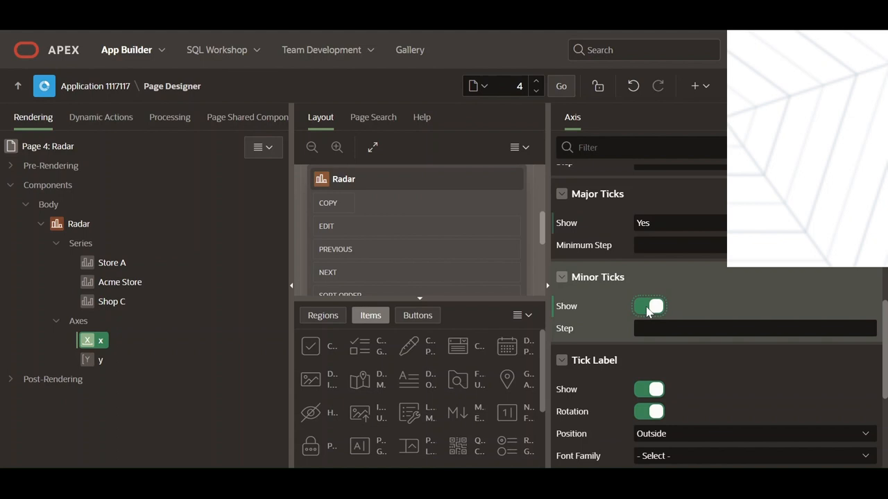
pyautogui.click(648, 306)
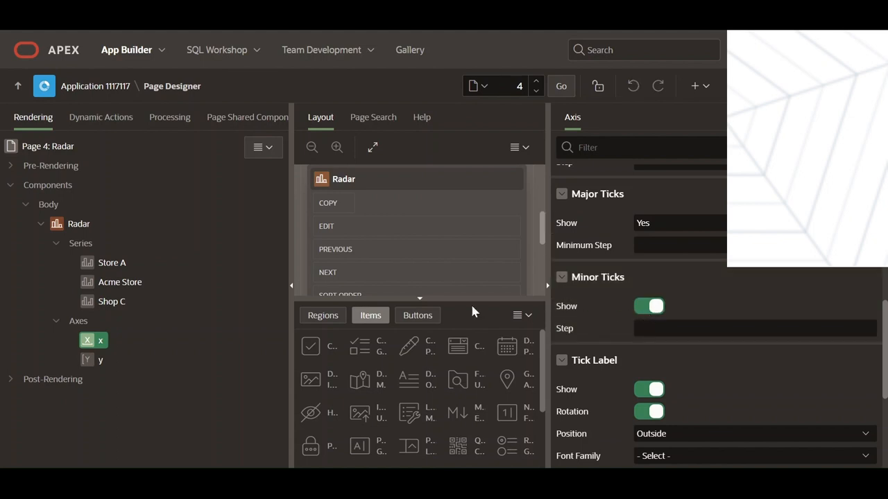
pyautogui.click(100, 359)
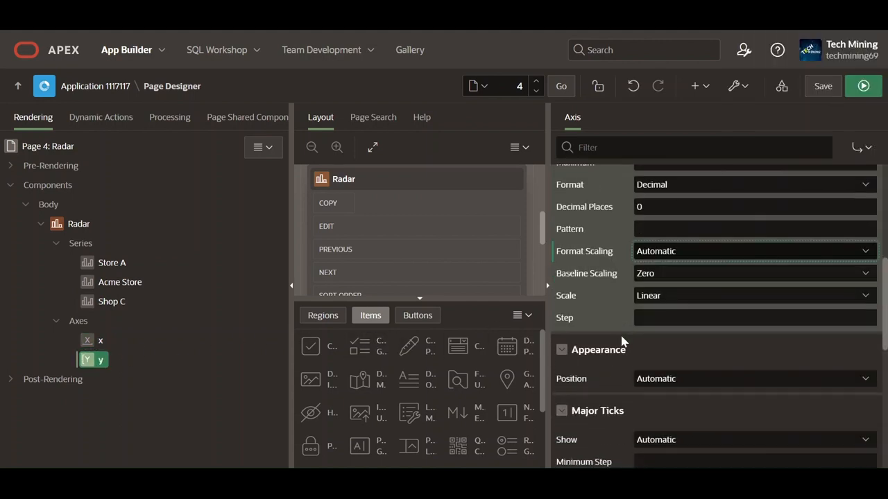
# Step: On axis y, set Major Ticks Show to Yes, enable Minor Ticks, and save the page
pyautogui.click(753, 328)
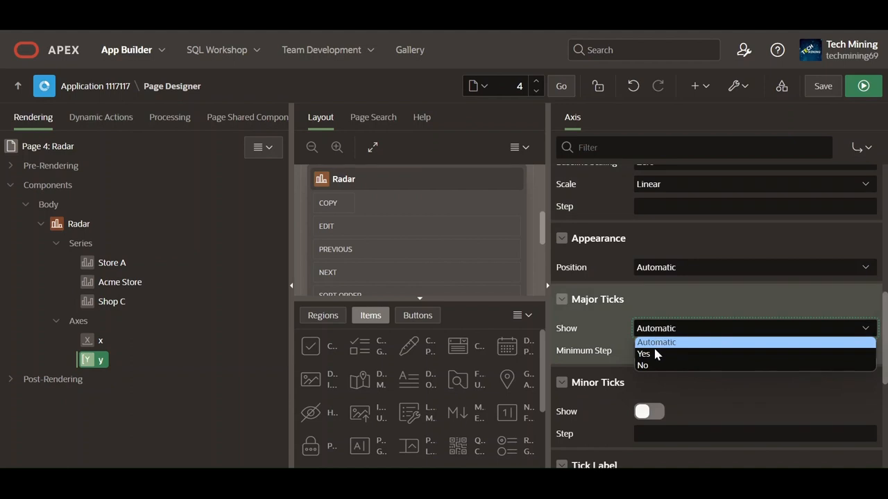
pyautogui.click(643, 354)
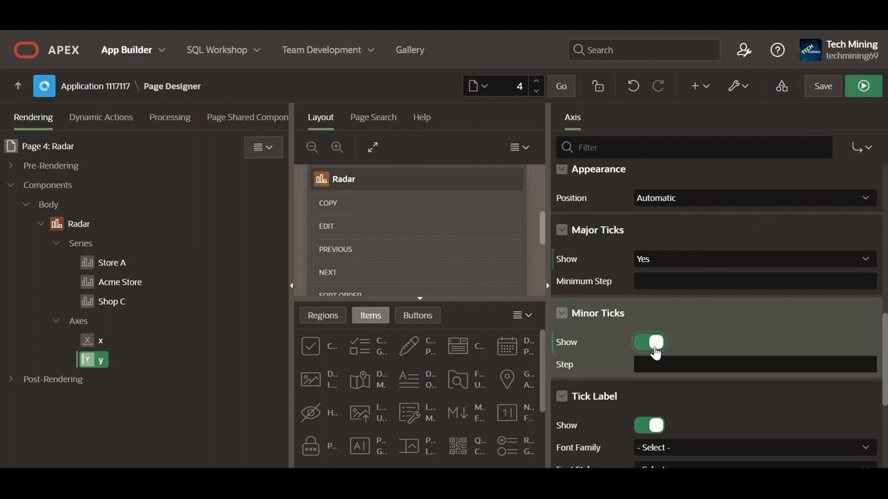
pyautogui.click(649, 341)
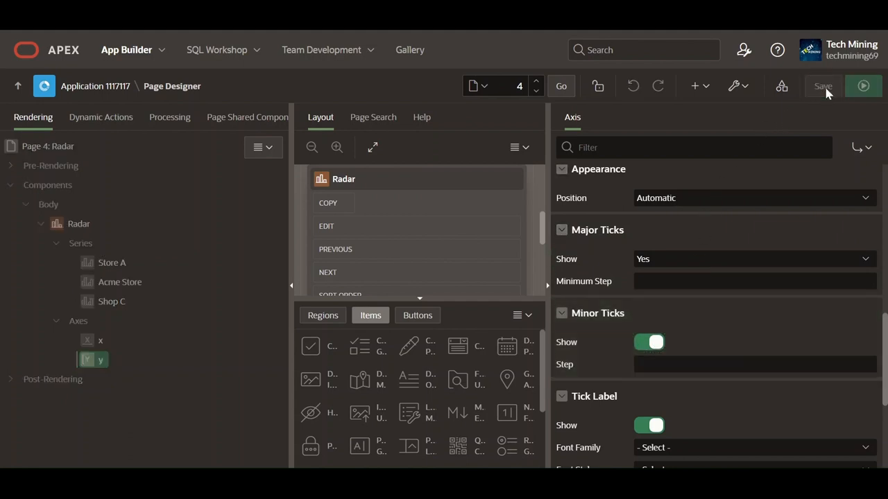
pyautogui.click(823, 86)
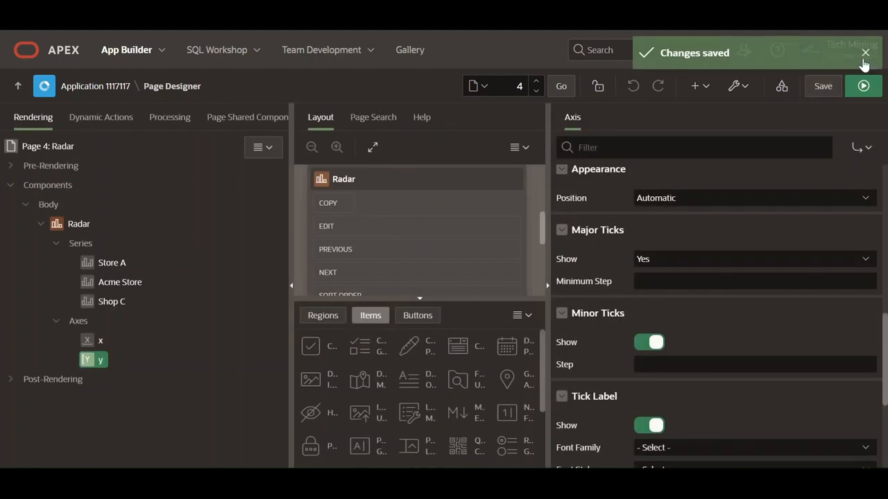
pyautogui.click(863, 86)
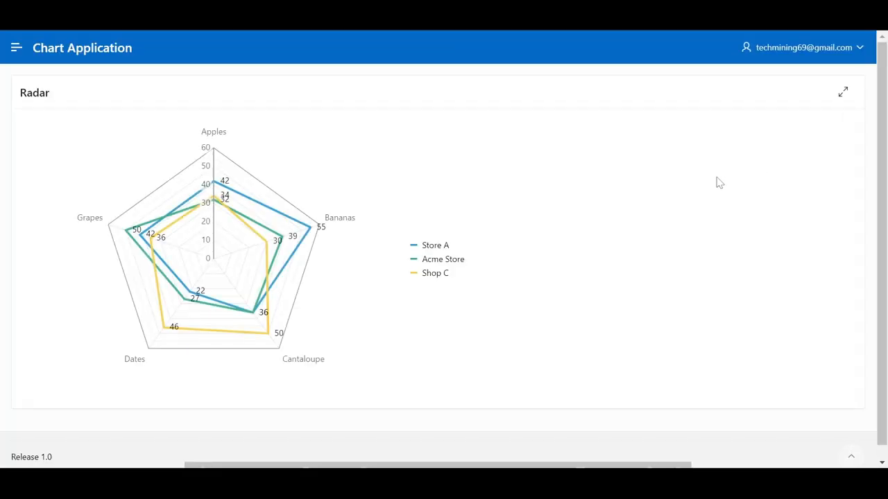
pyautogui.moveTo(654, 195)
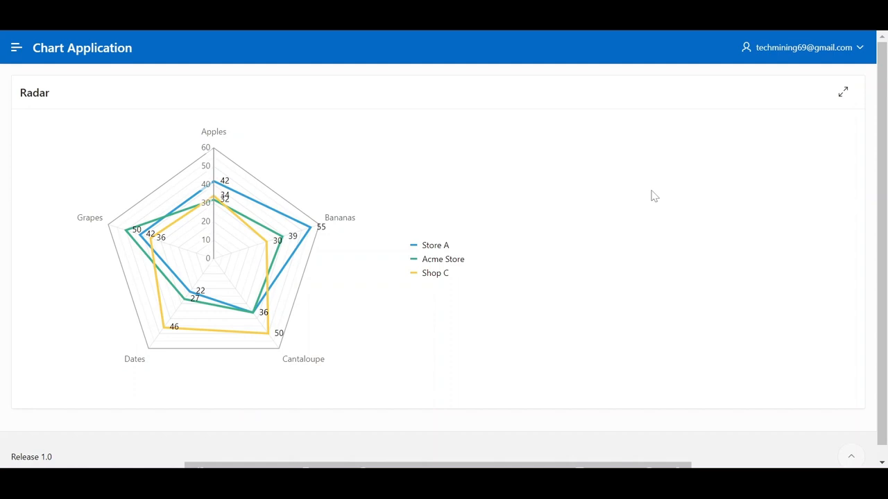
pyautogui.moveTo(579, 218)
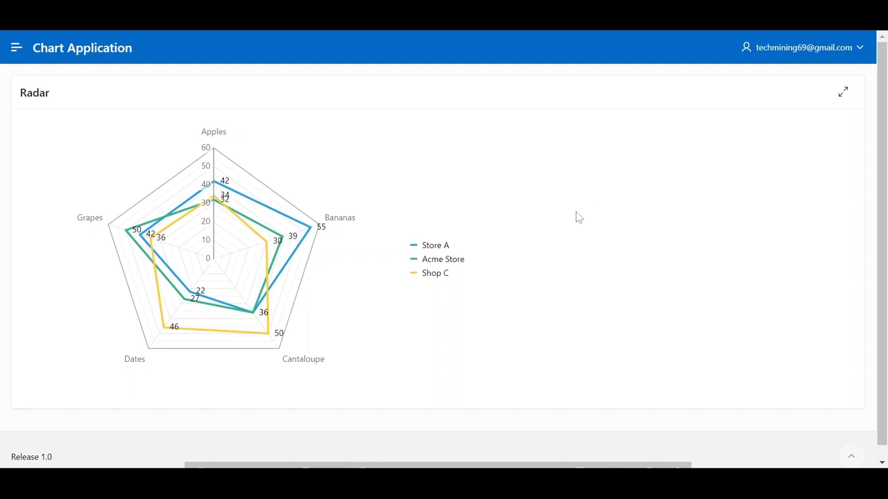
pyautogui.moveTo(575, 220)
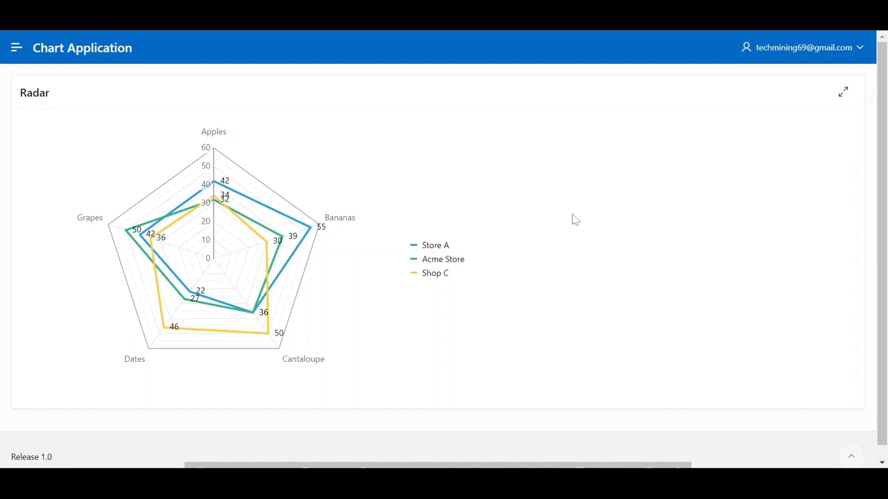
pyautogui.moveTo(435, 273)
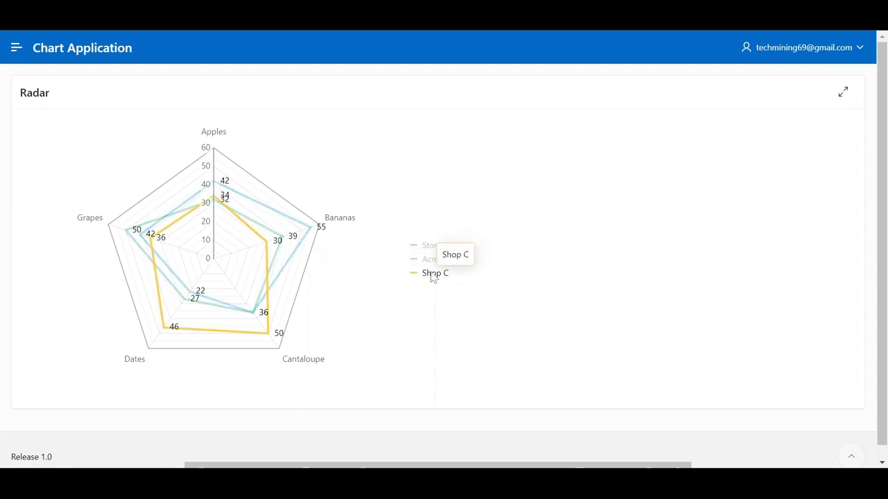
pyautogui.moveTo(360, 288)
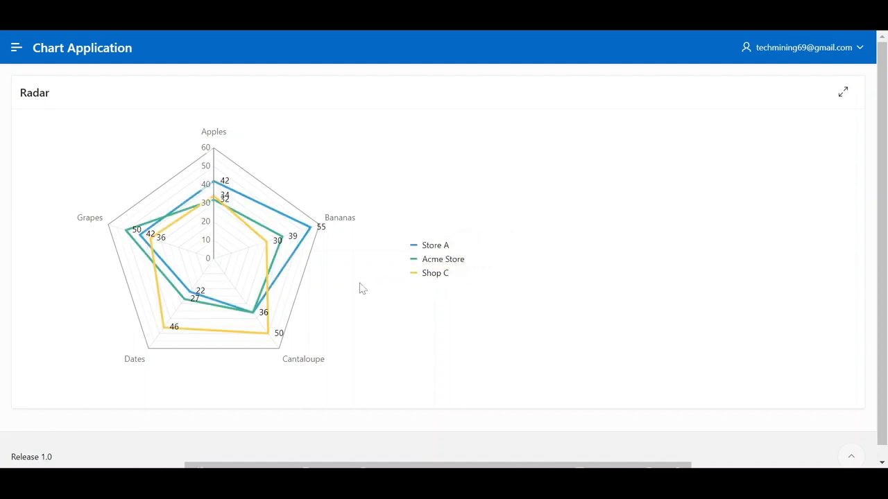
pyautogui.moveTo(269, 338)
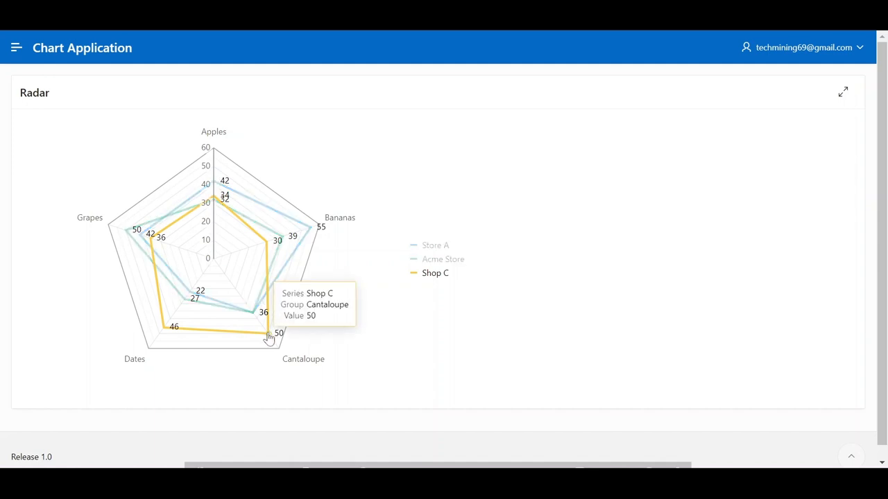
pyautogui.moveTo(185, 330)
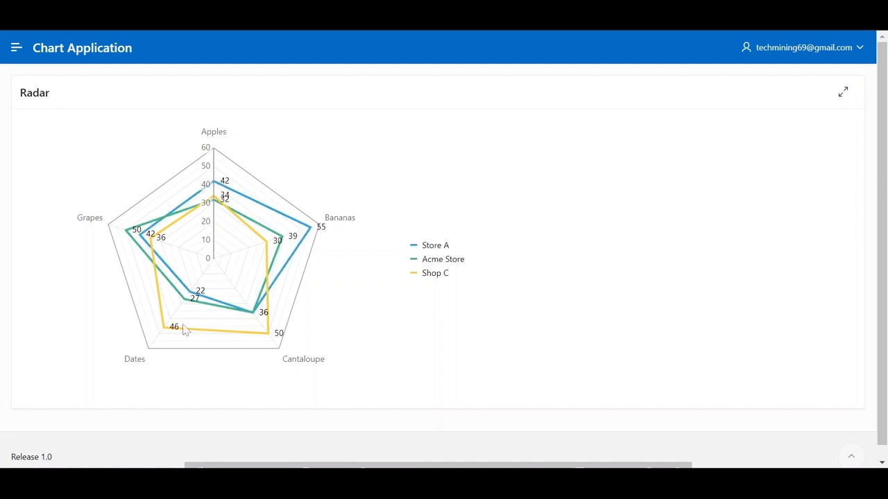
pyautogui.moveTo(174, 326)
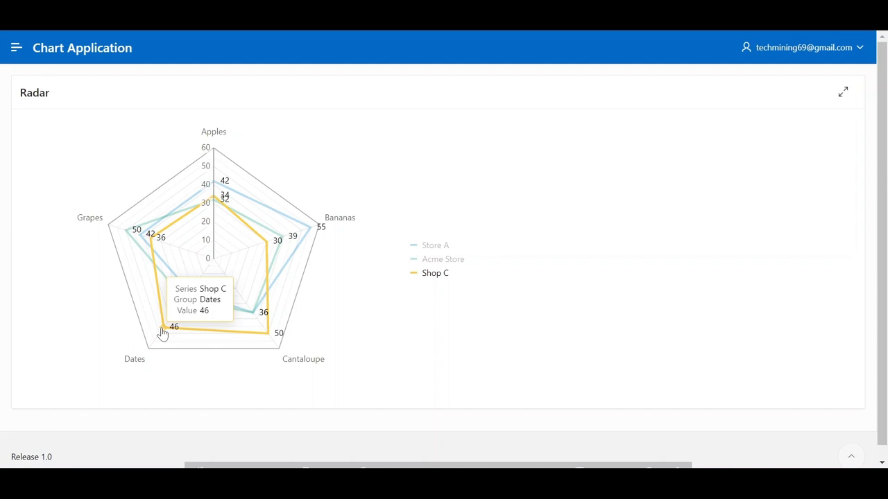
pyautogui.moveTo(151, 241)
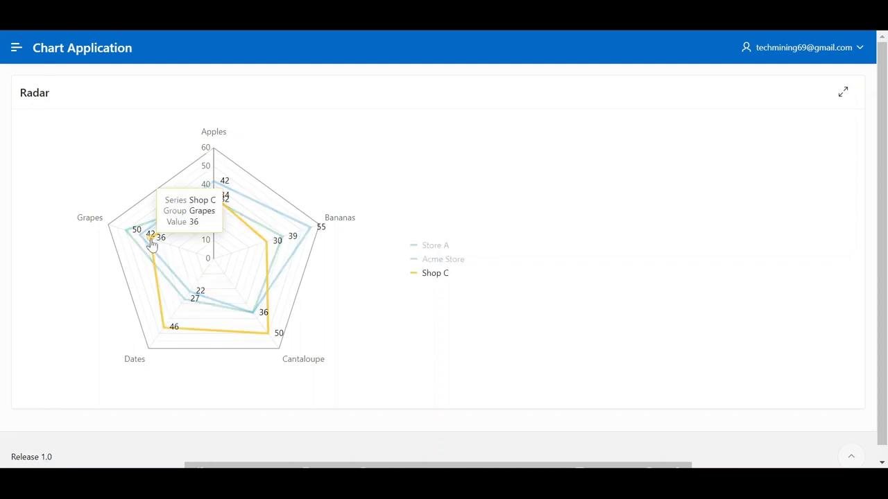
pyautogui.moveTo(200, 204)
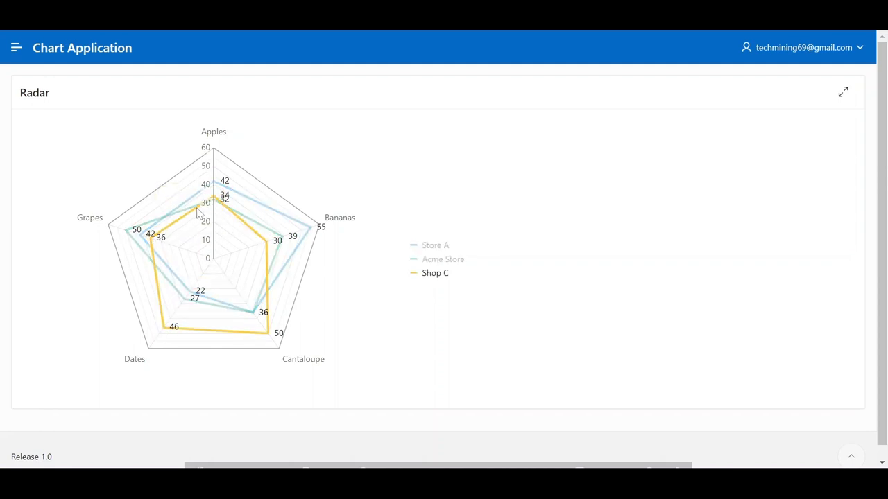
pyautogui.moveTo(215, 200)
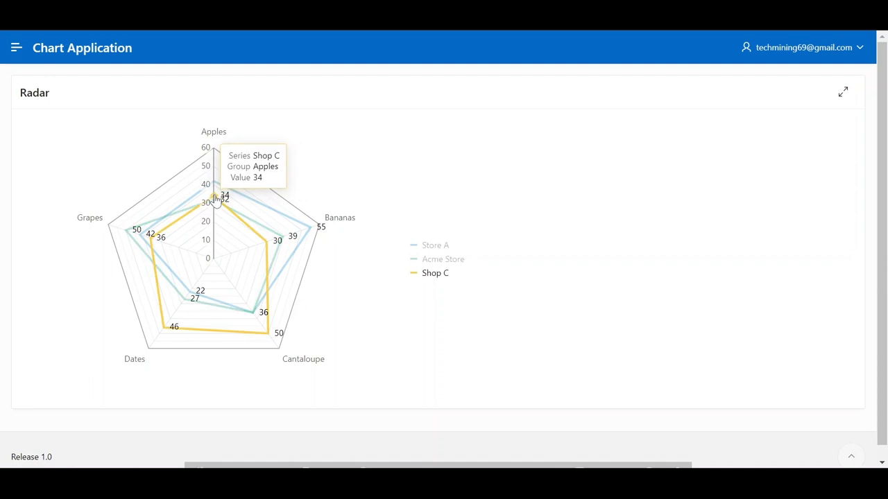
pyautogui.moveTo(267, 244)
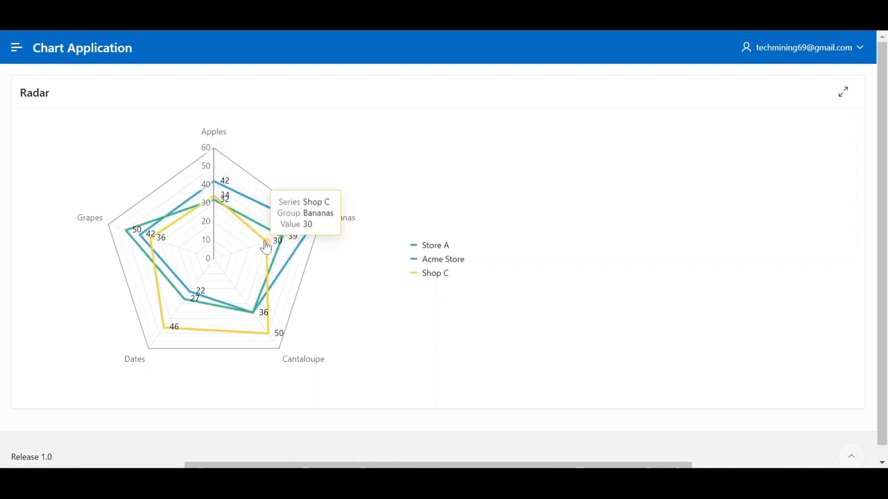
# Step: Select Shop C's Bananas data point on the running radar chart
pyautogui.click(435, 272)
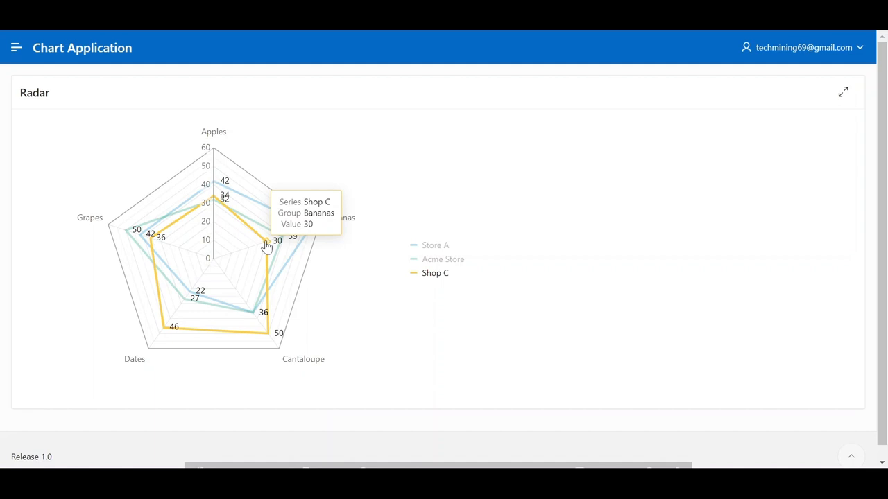